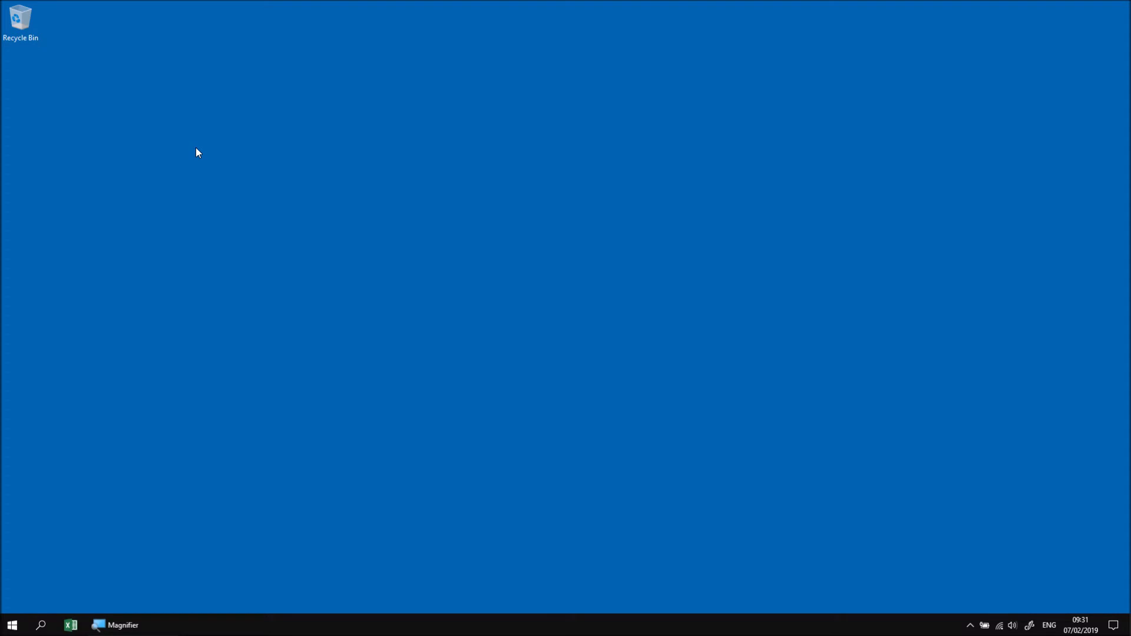
mouse_move(192, 149)
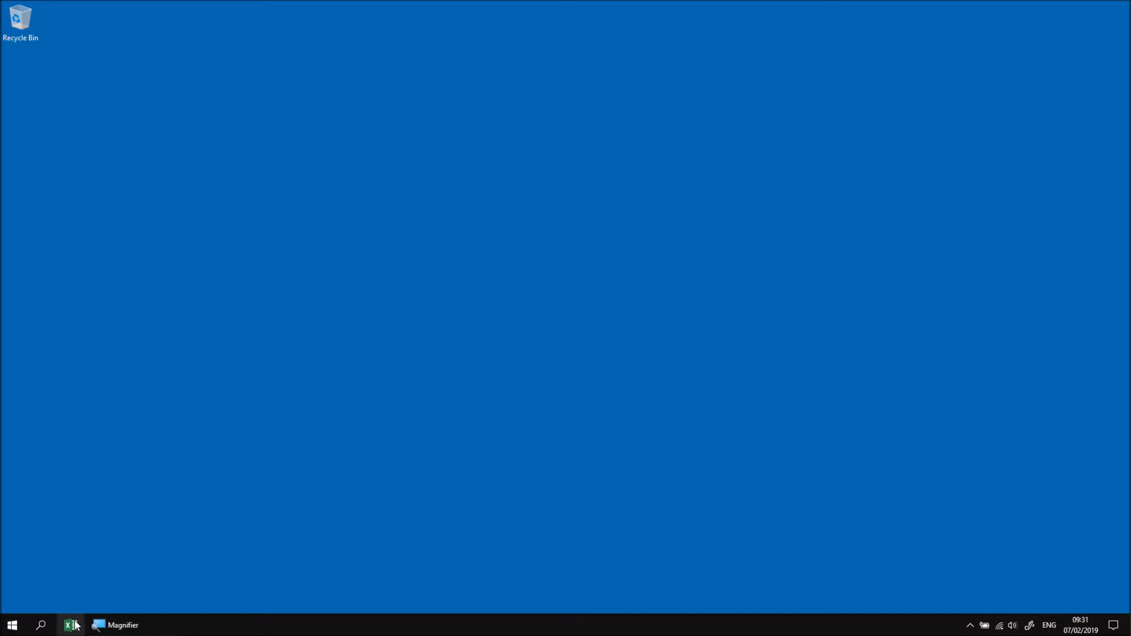
Start Excel with a blank workbook and insert Module1 into its VBA project via the Developer editor
left_click(72, 625)
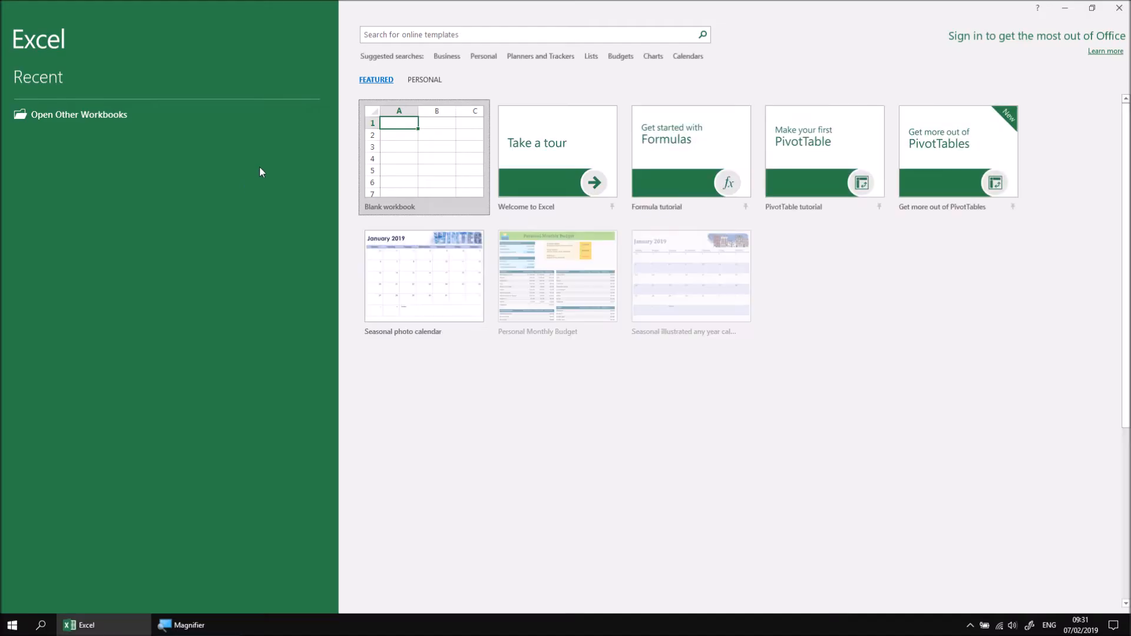
left_click(423, 157)
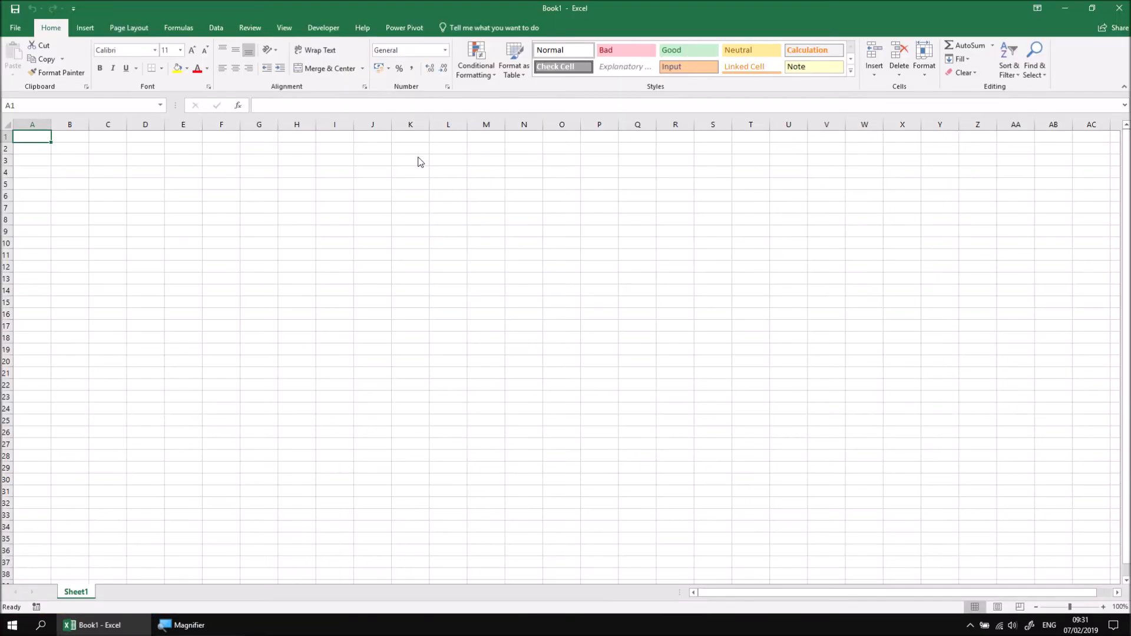
left_click(323, 27)
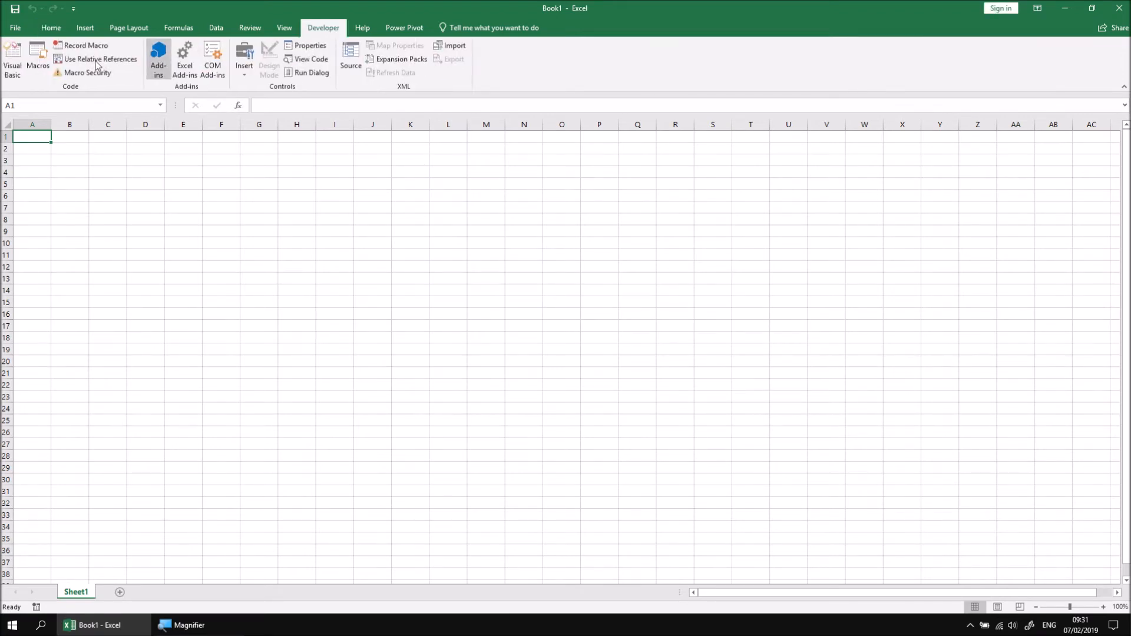
left_click(12, 62)
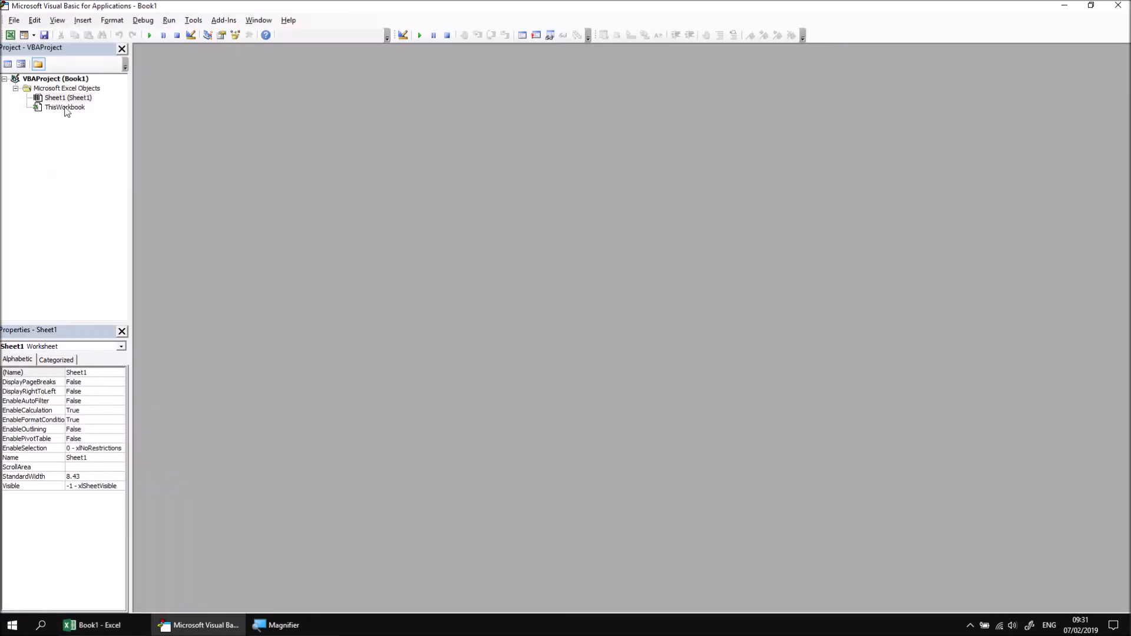
right_click(55, 78)
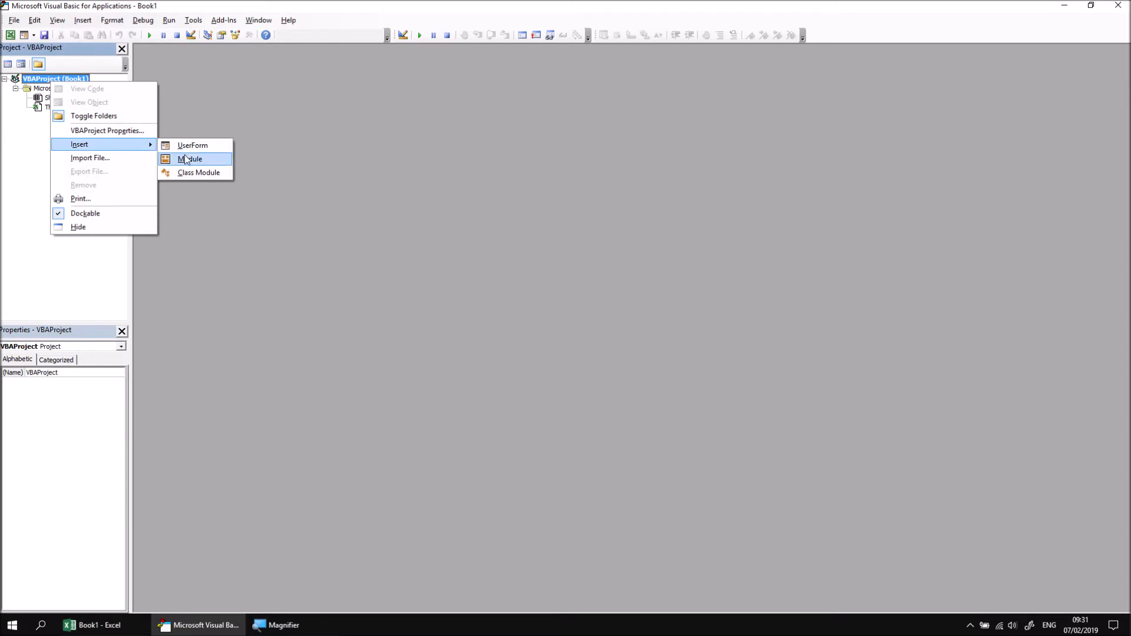
left_click(190, 159)
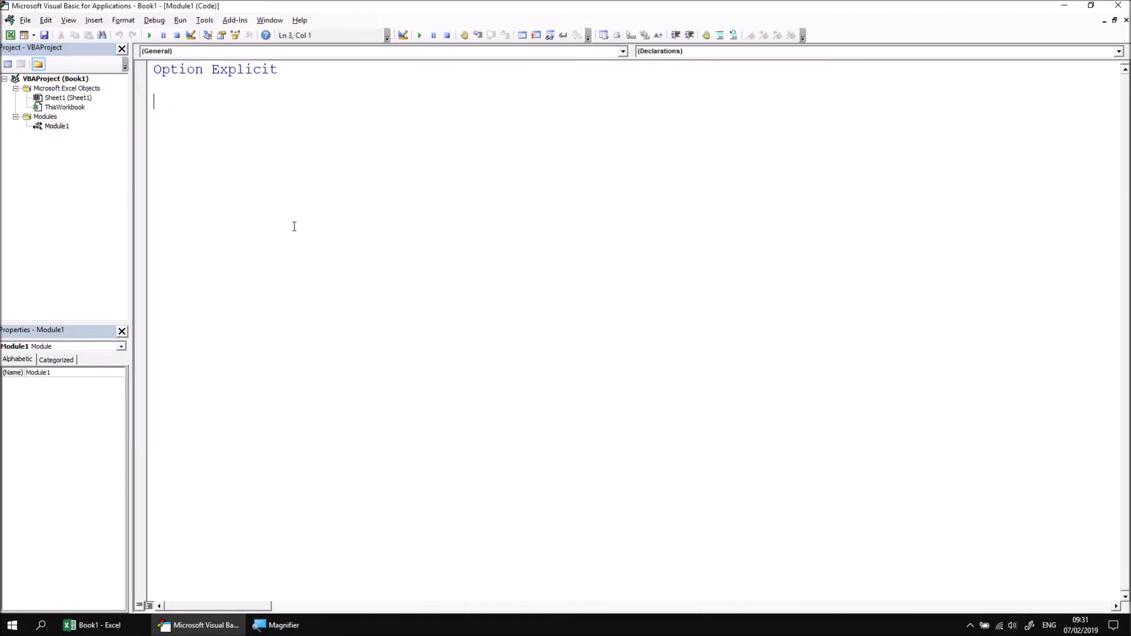
Write Sub SimpleMessage containing MsgBox "Hello, world!" in Module1
type("sub SimpleMessage(")
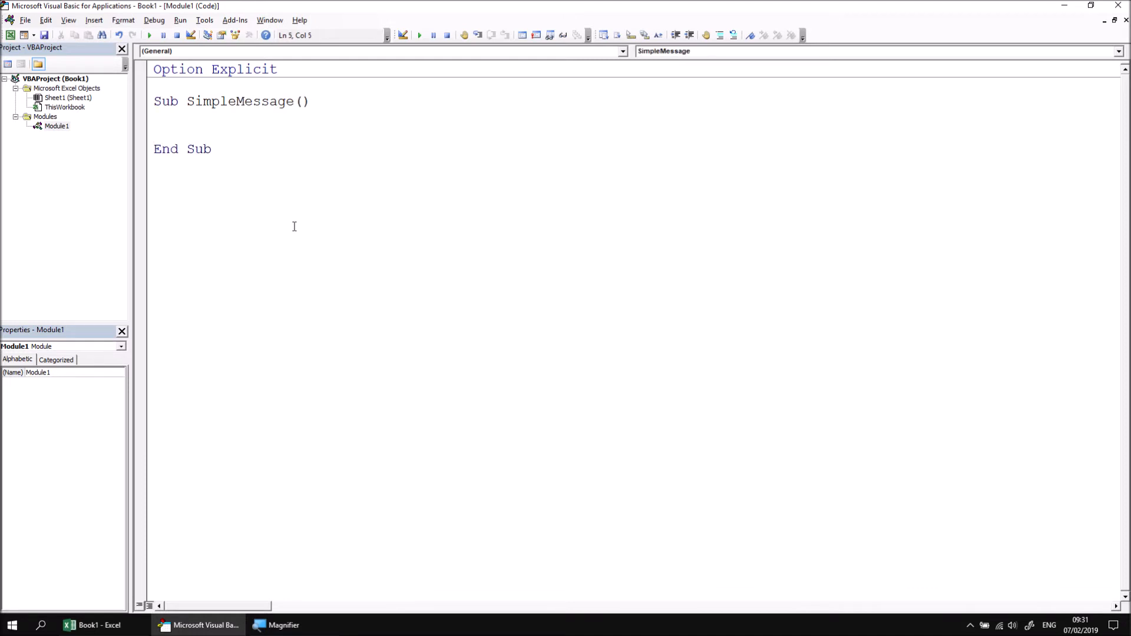
mouse_move(251, 234)
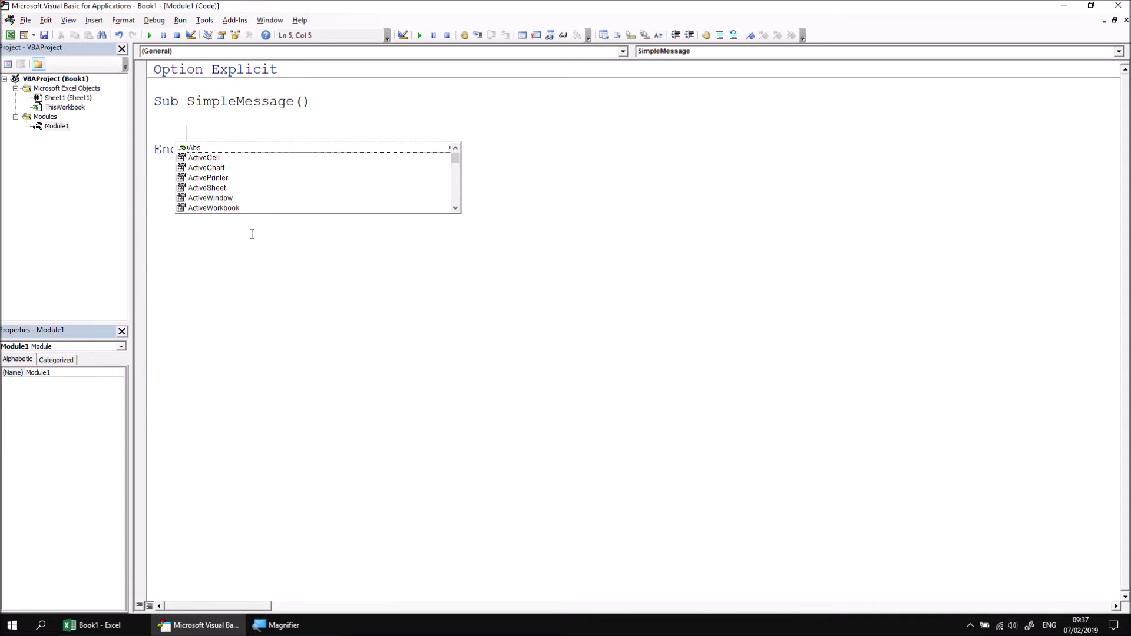
type("ms")
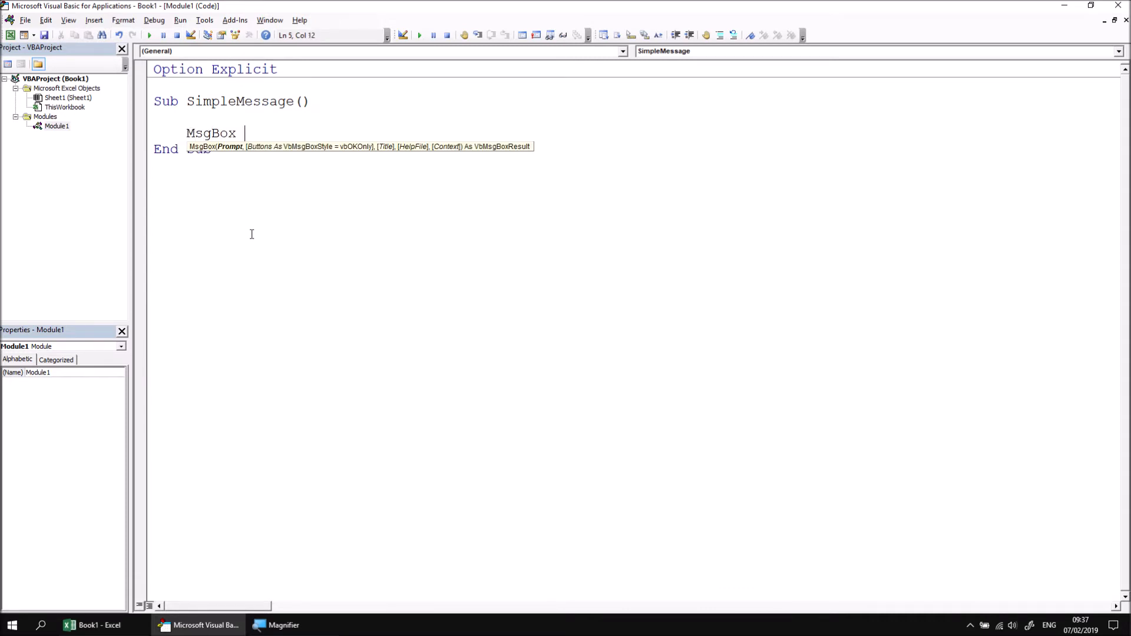
mouse_move(268, 166)
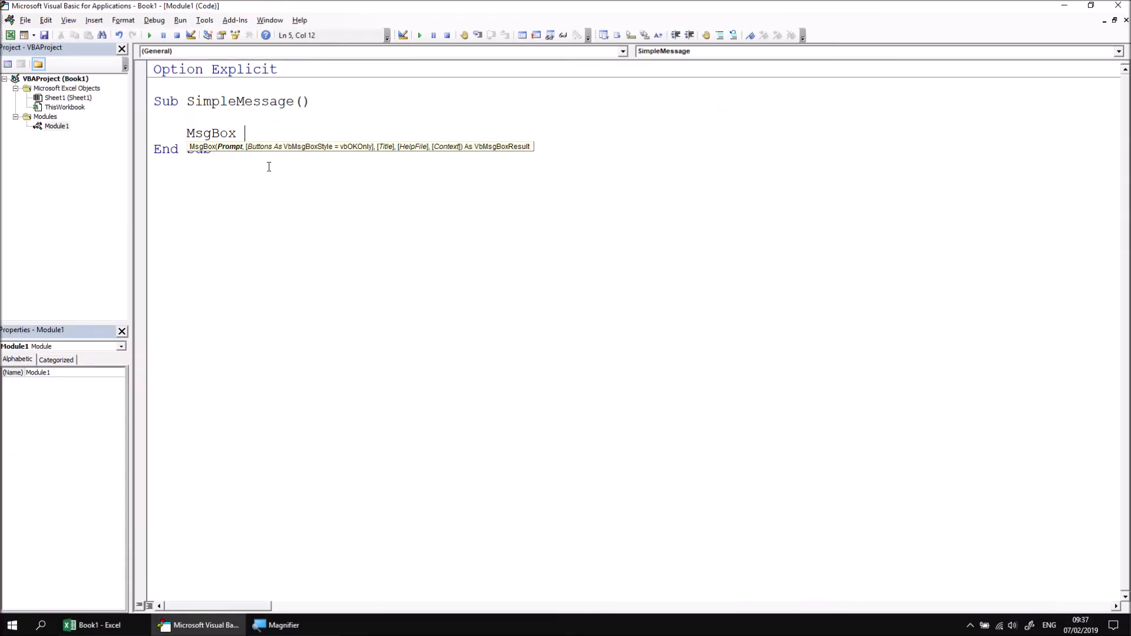
type("\"")
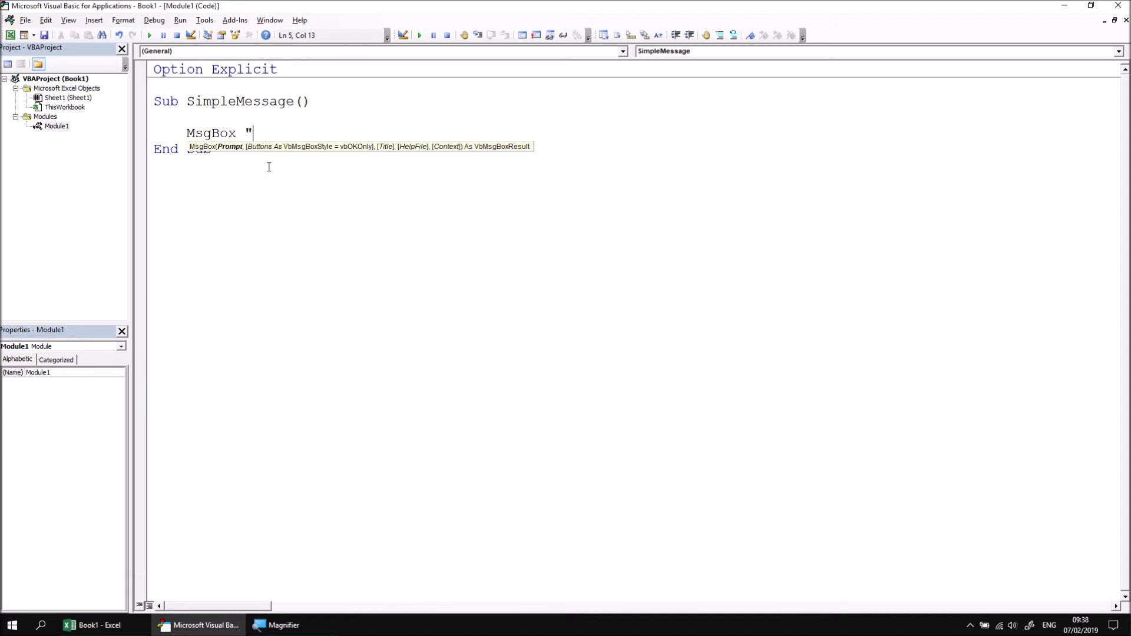
type("He")
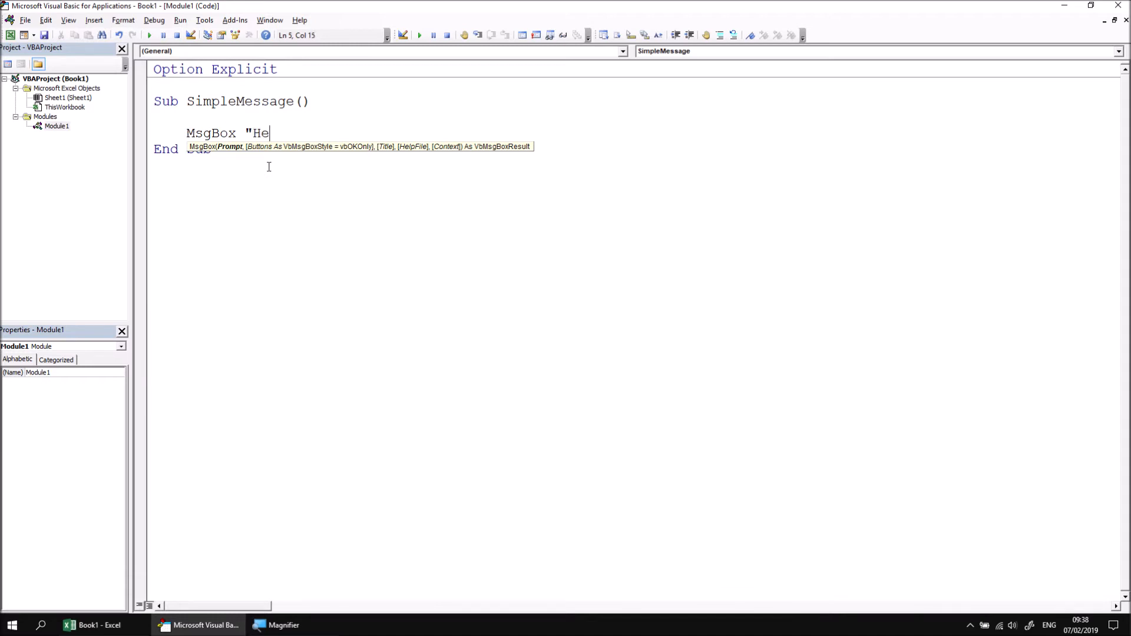
type("llo, world")
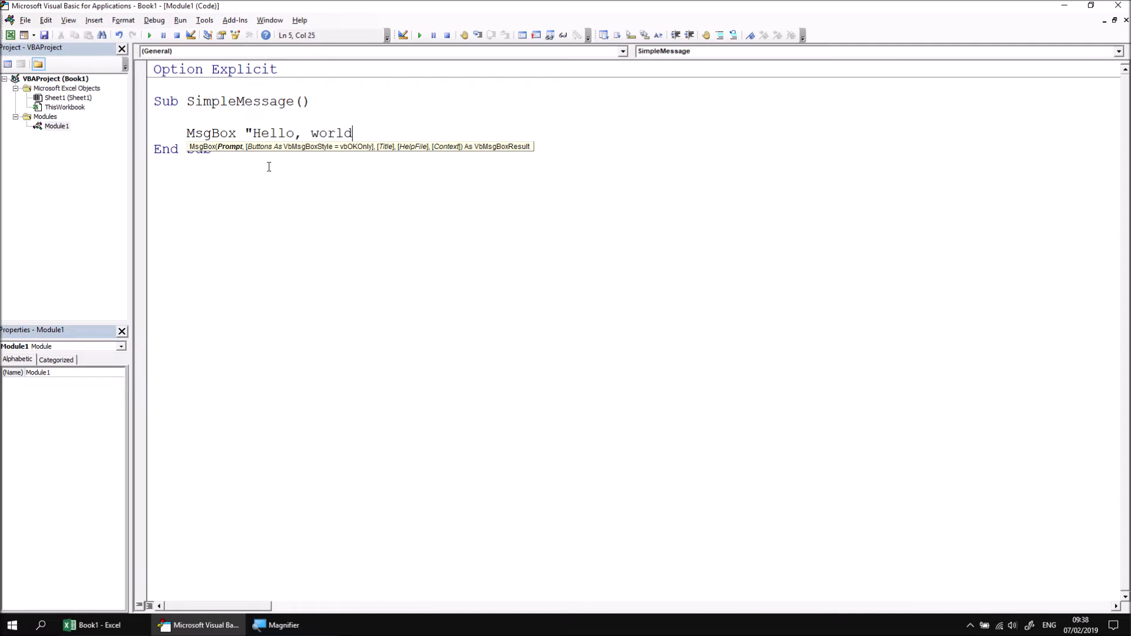
type("!\"")
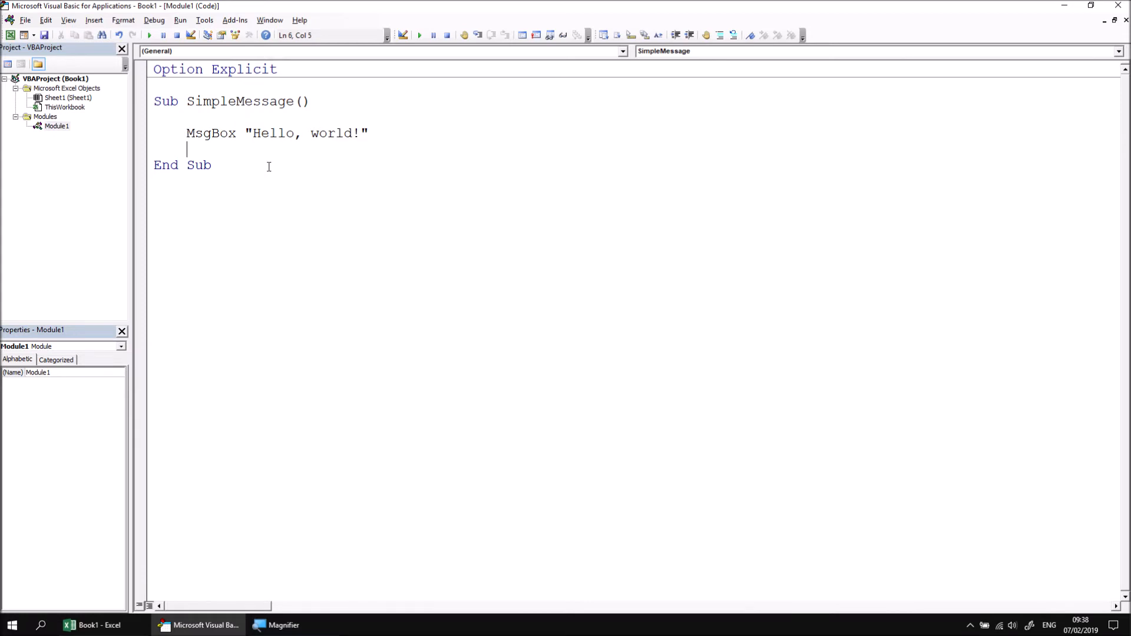
mouse_move(215, 153)
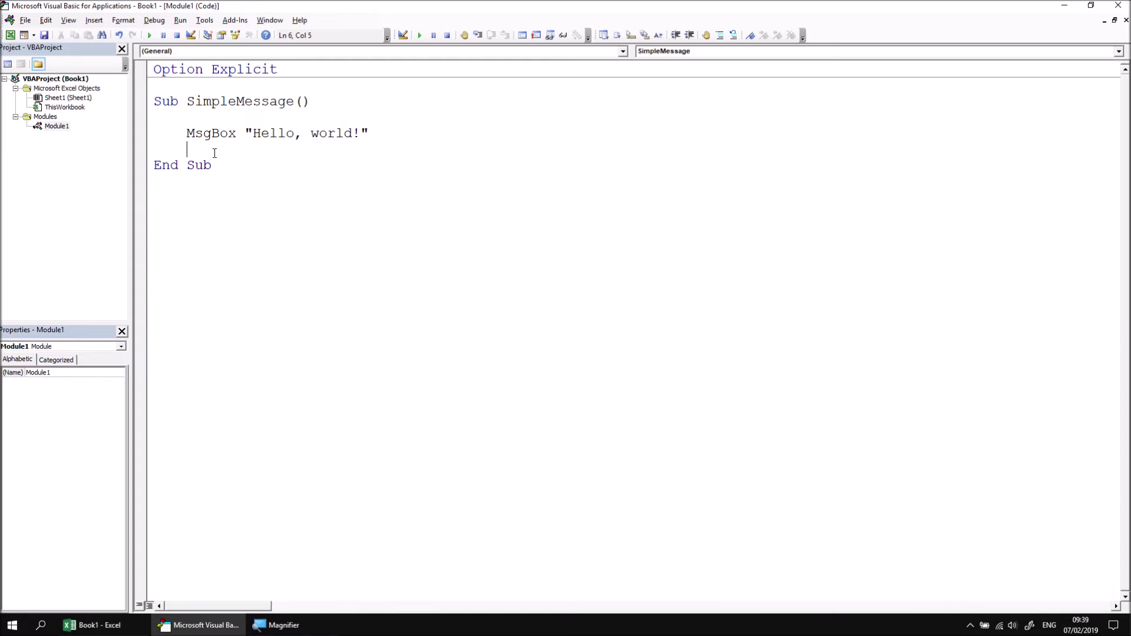
mouse_move(150, 35)
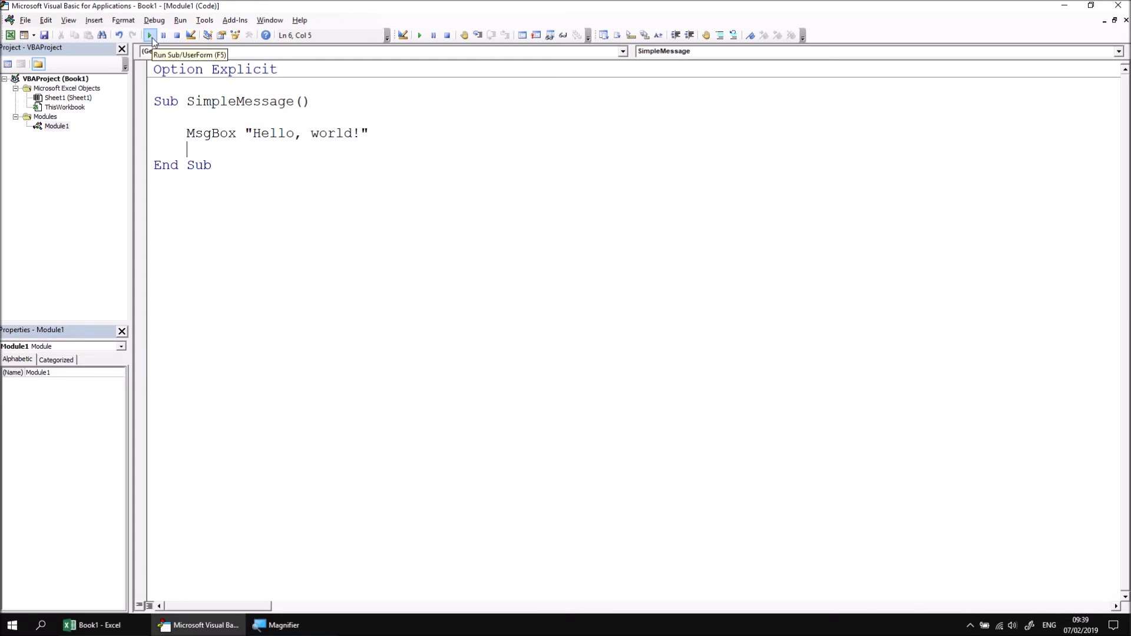
Run SimpleMessage so the Hello, world! message box appears over the workbook
left_click(150, 35)
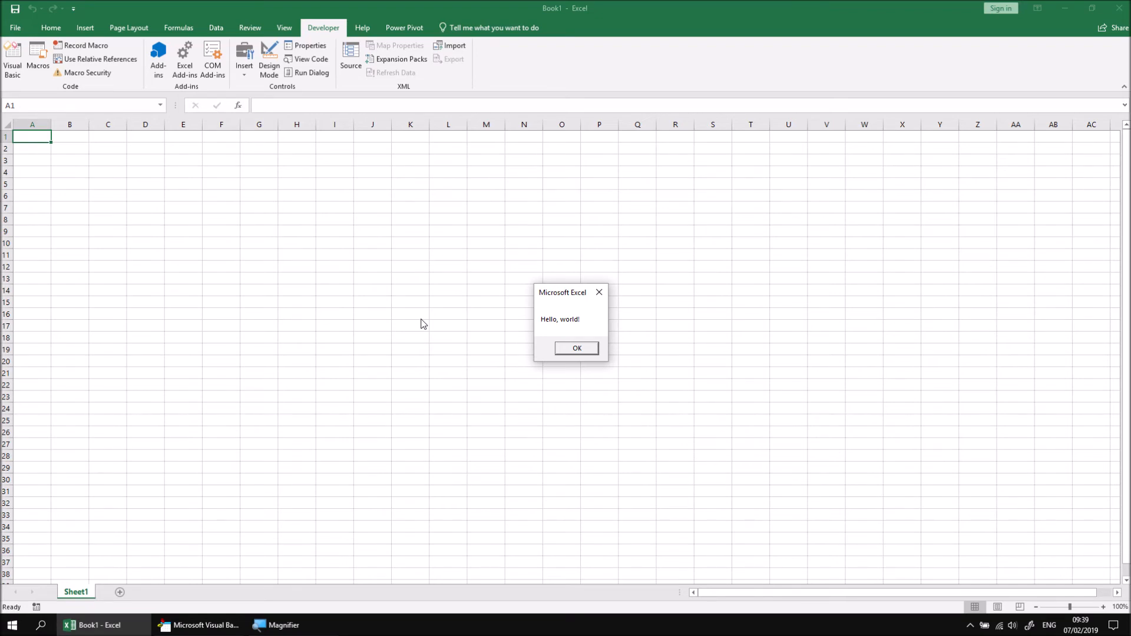
mouse_move(658, 349)
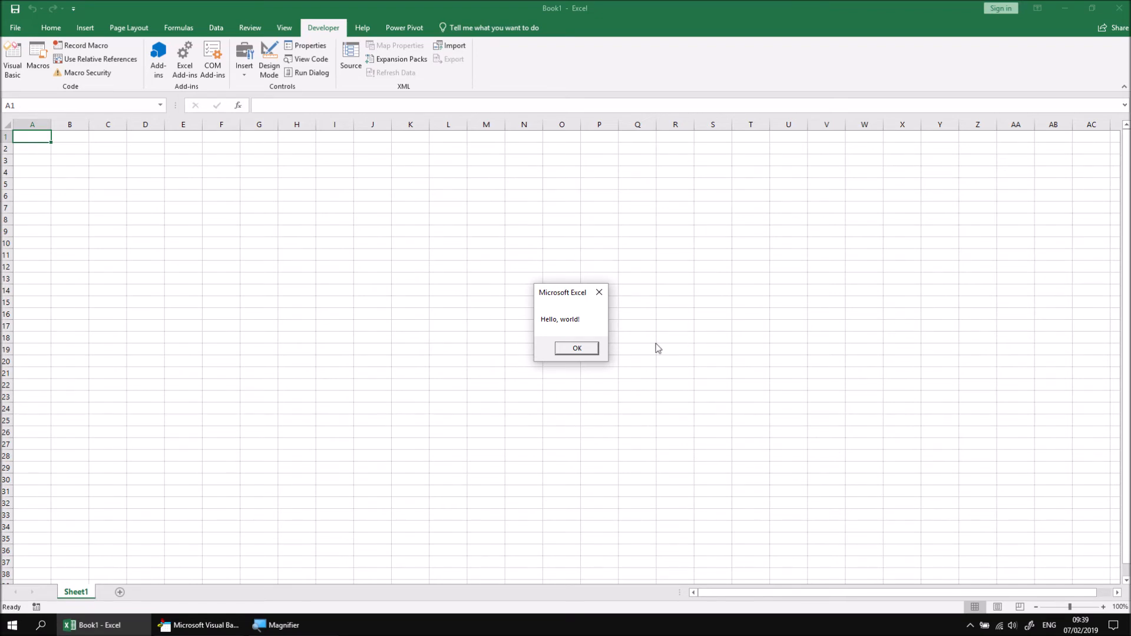
mouse_move(561, 379)
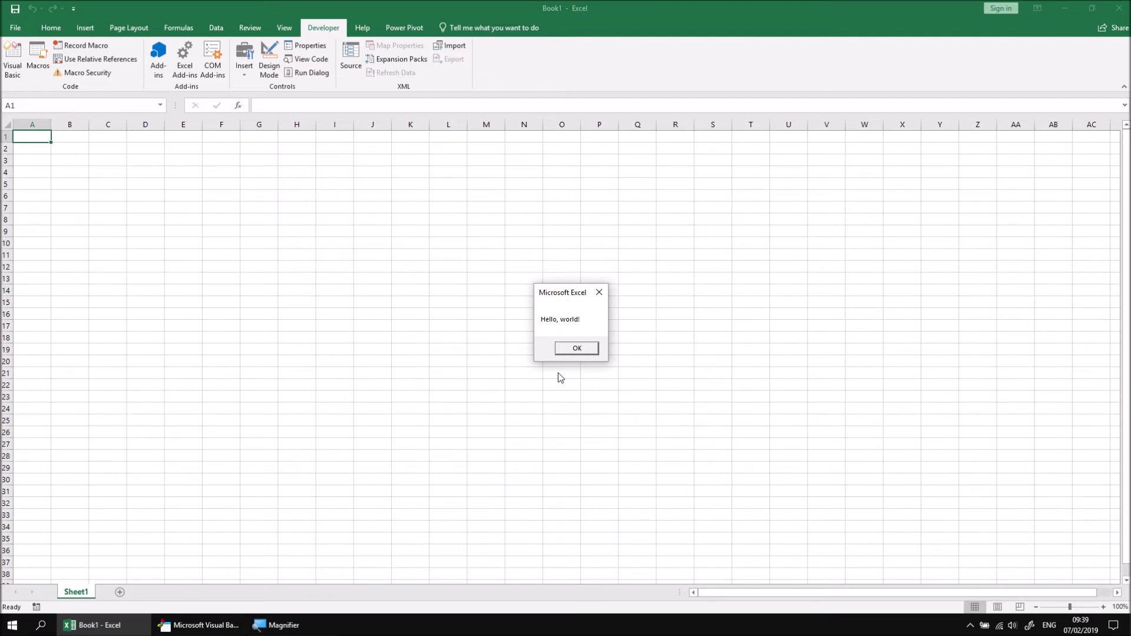
mouse_move(622, 341)
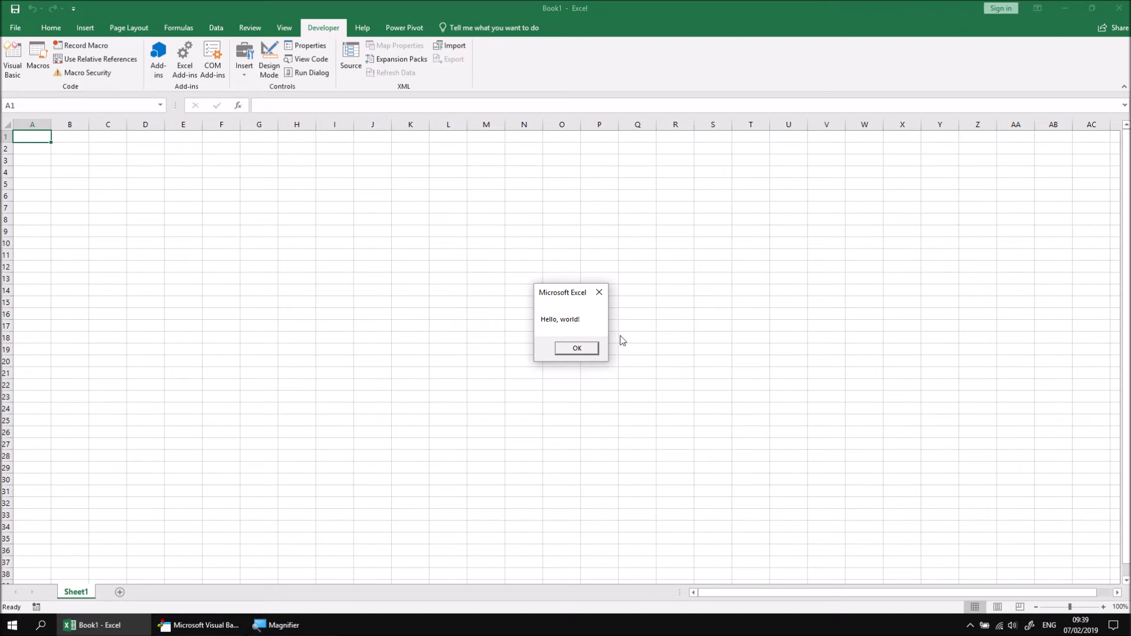
mouse_move(198, 630)
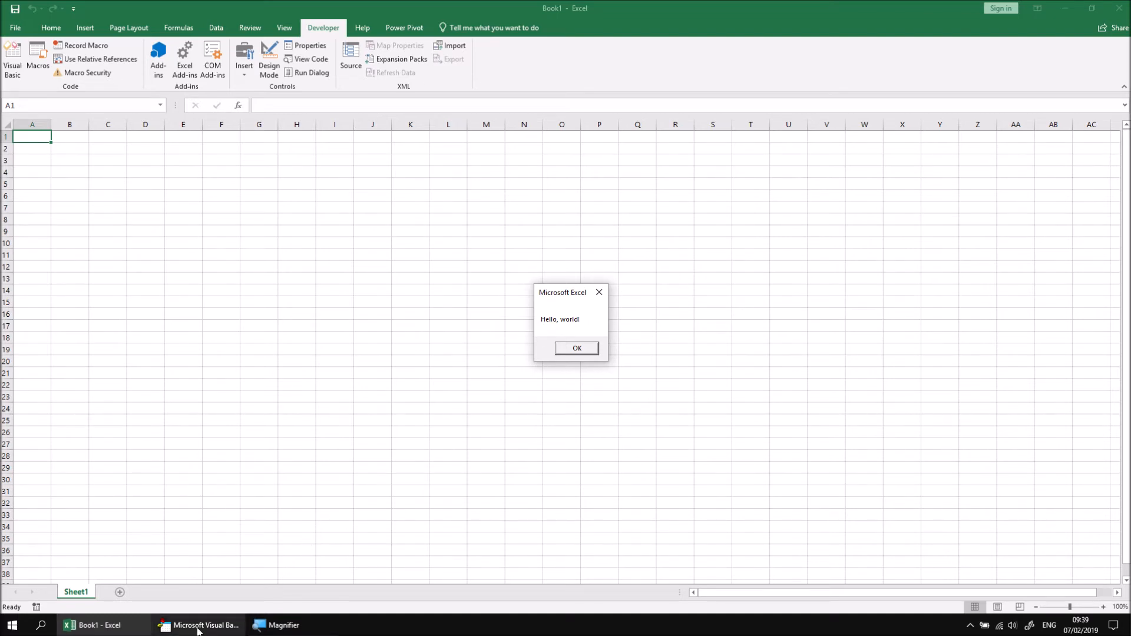
left_click(577, 348)
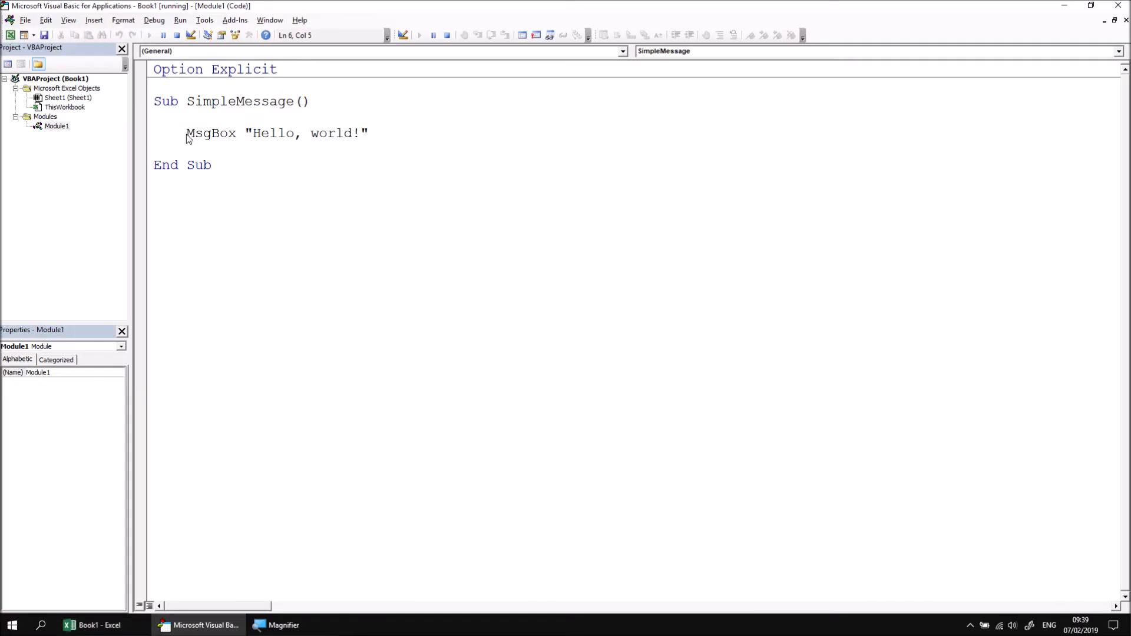
mouse_move(192, 149)
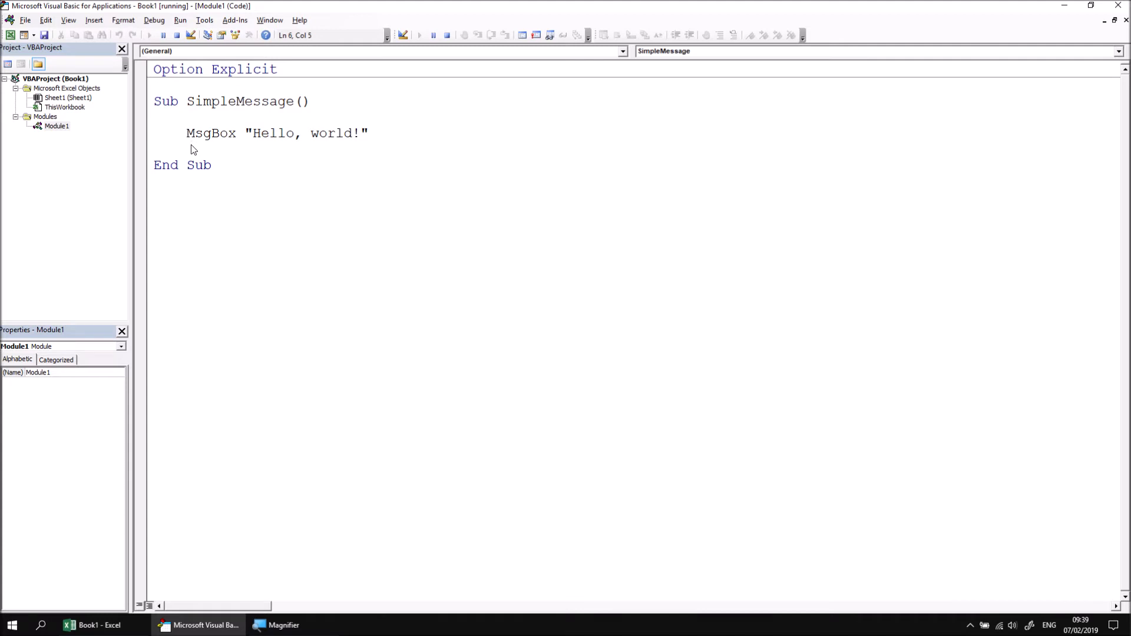
mouse_move(215, 160)
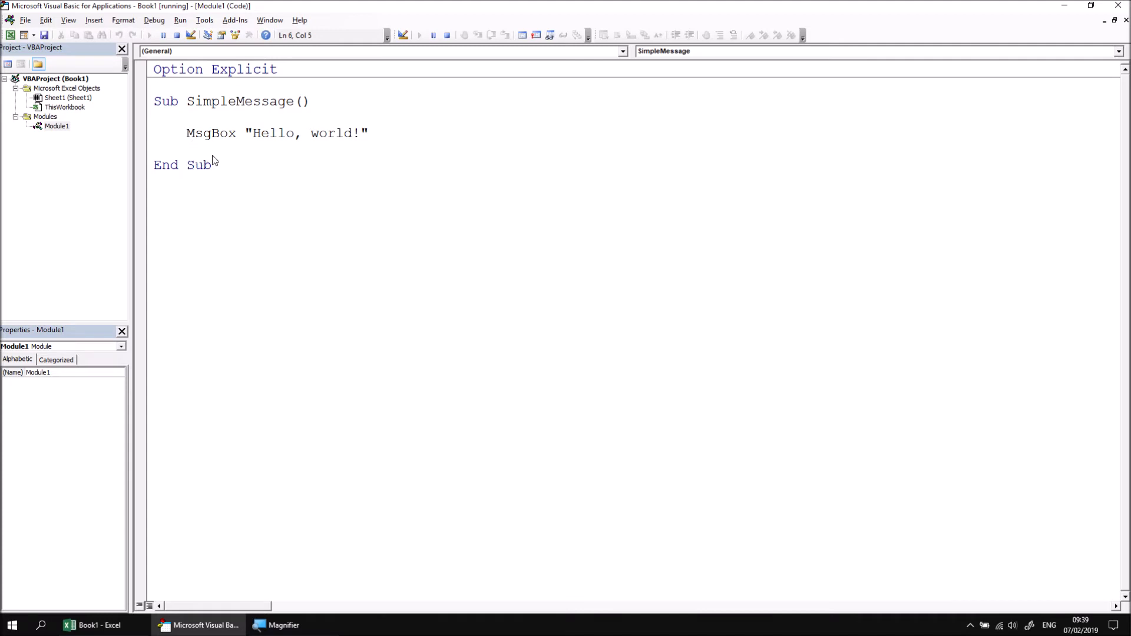
mouse_move(190, 137)
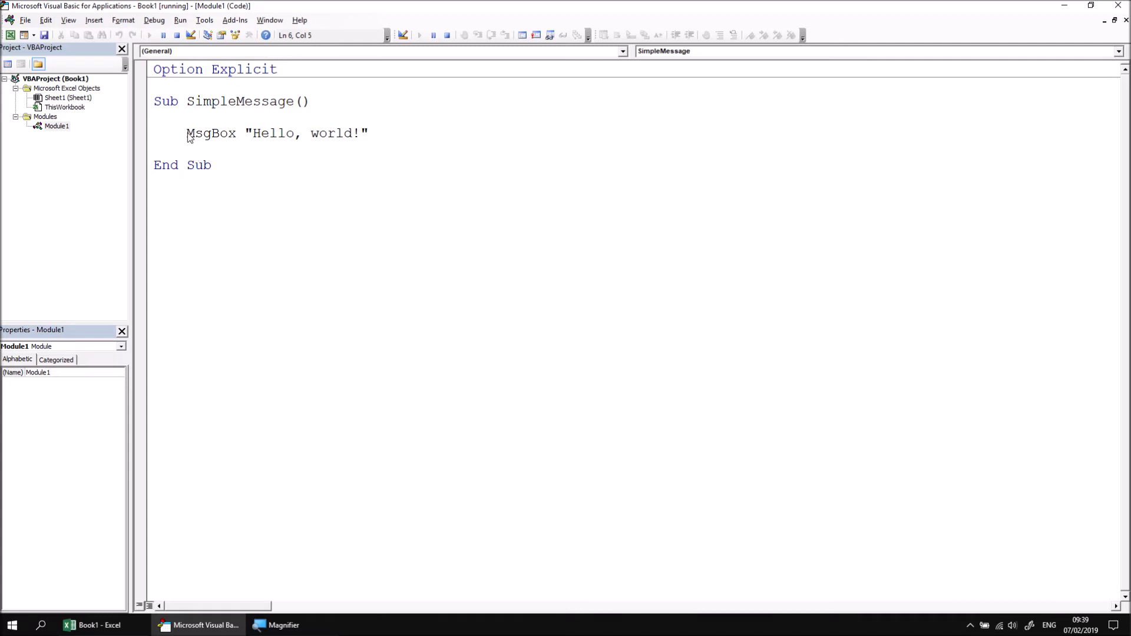
mouse_move(364, 136)
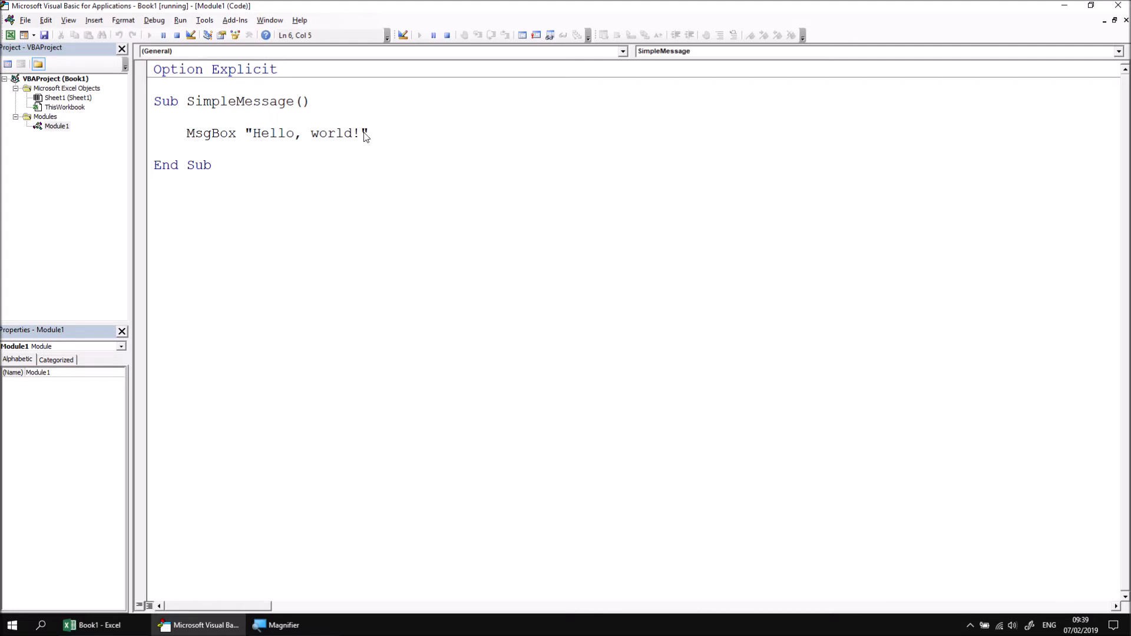
mouse_move(203, 155)
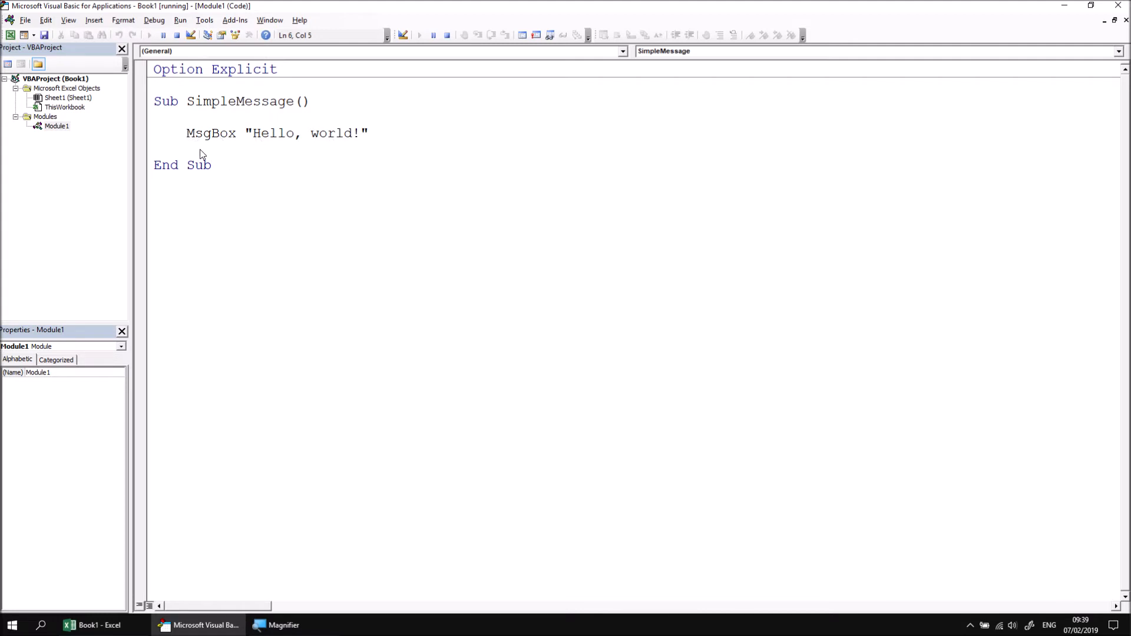
mouse_move(57, 134)
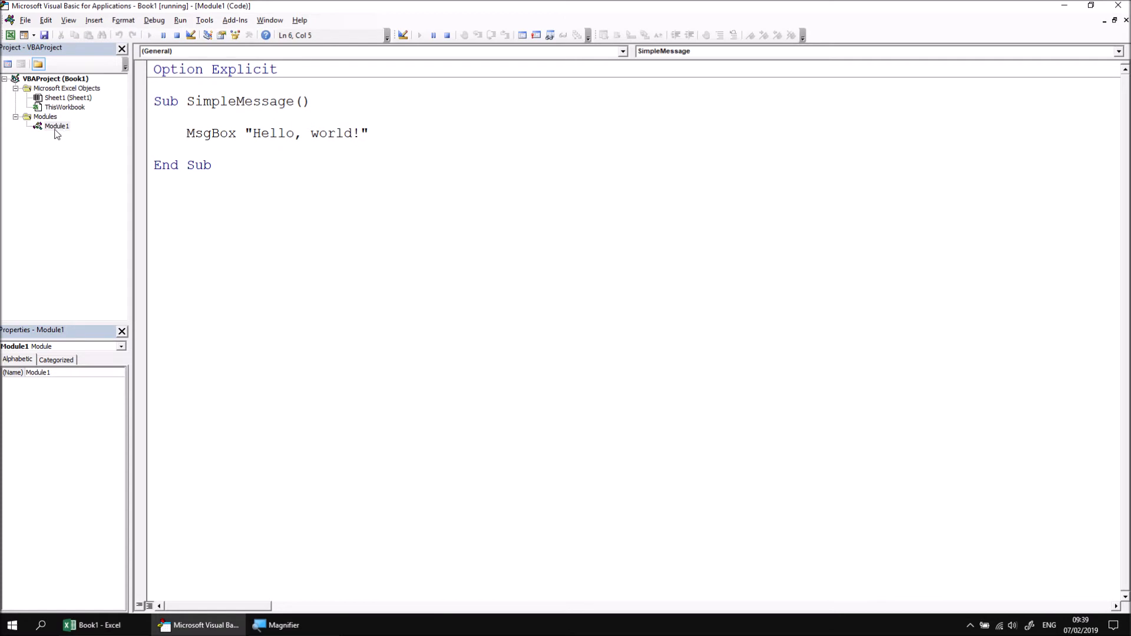
mouse_move(198, 137)
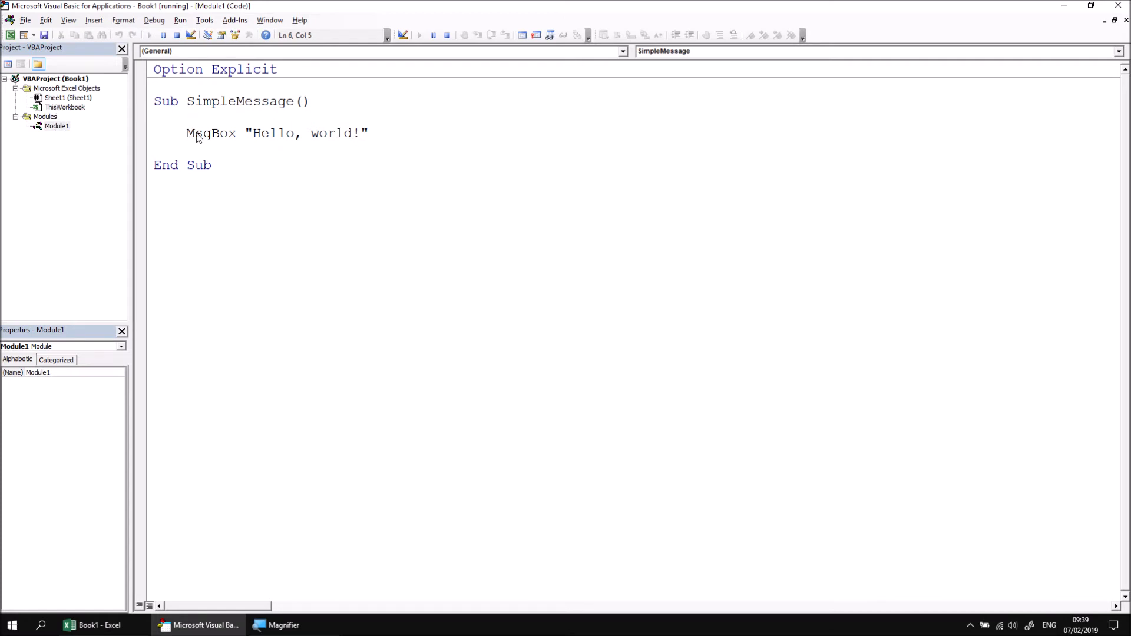
mouse_move(203, 157)
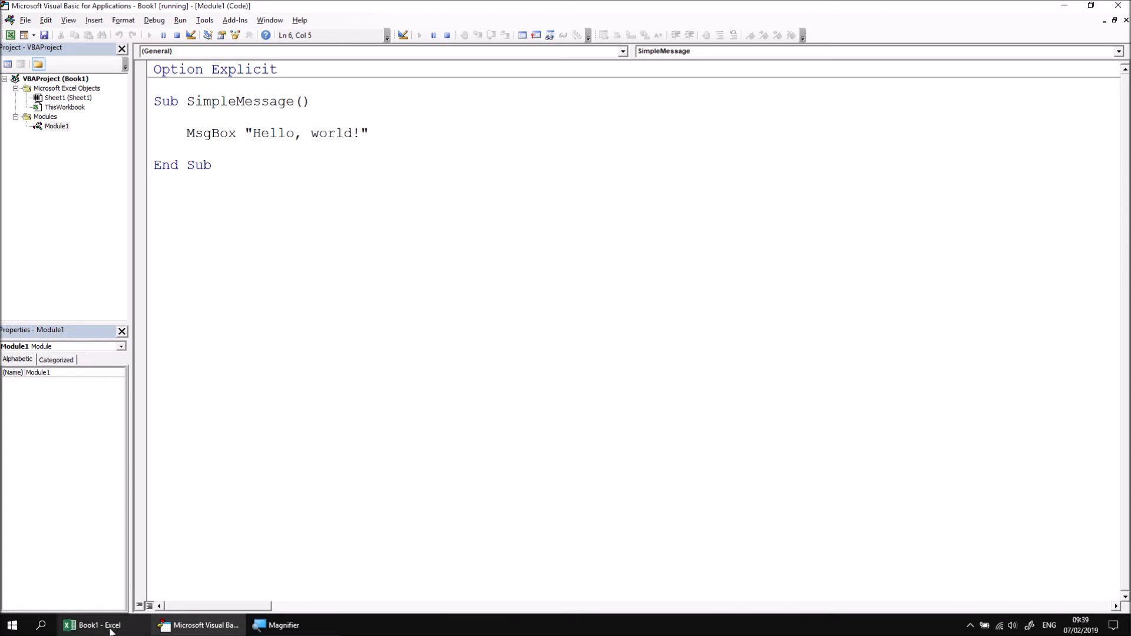
Switch to the workbook and OK the Hello, world! message so the macro finishes
left_click(94, 624)
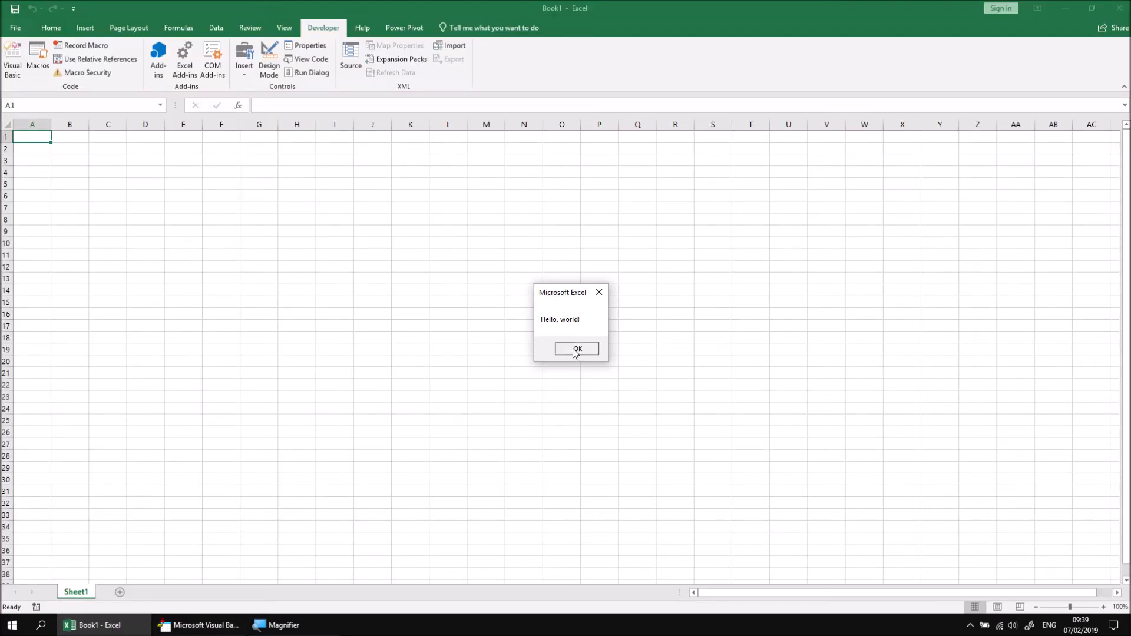
left_click(576, 348)
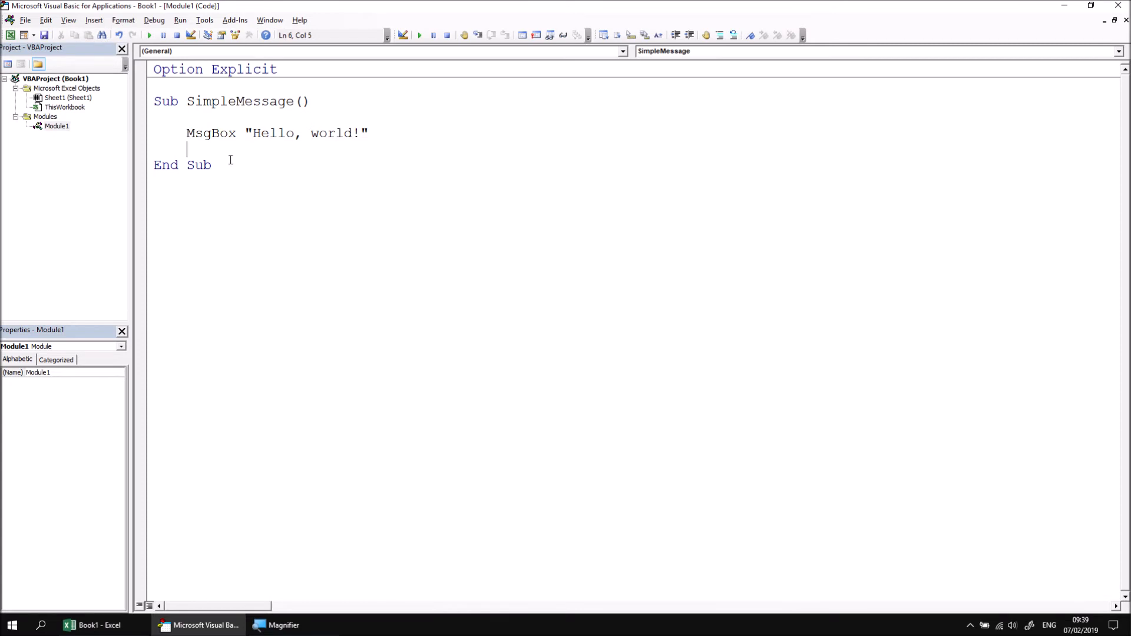
mouse_move(382, 227)
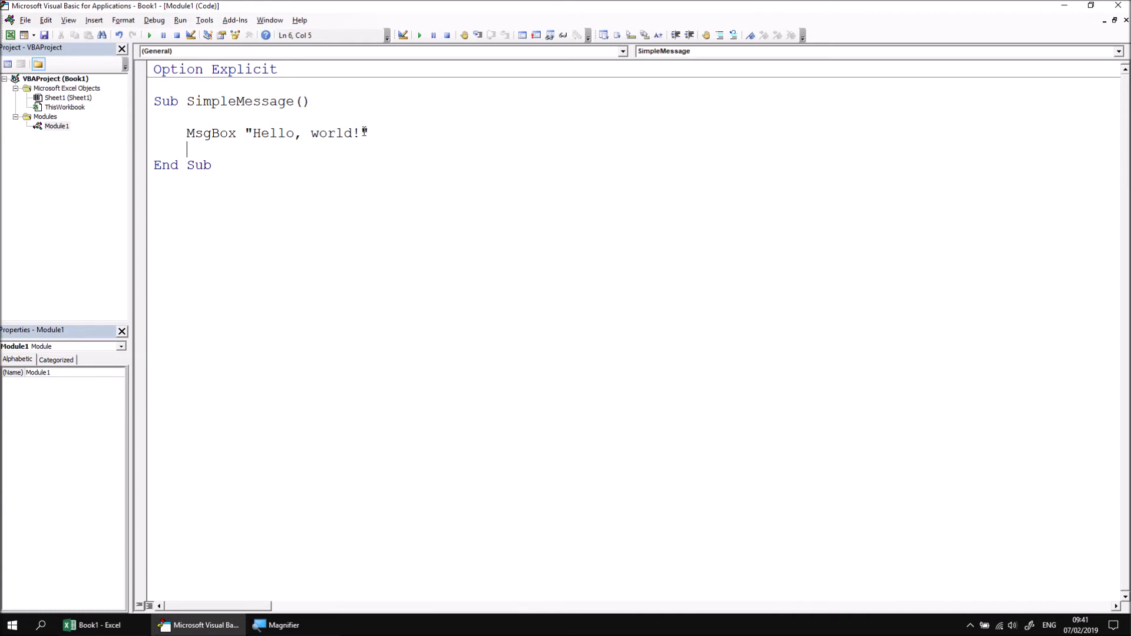
mouse_move(308, 181)
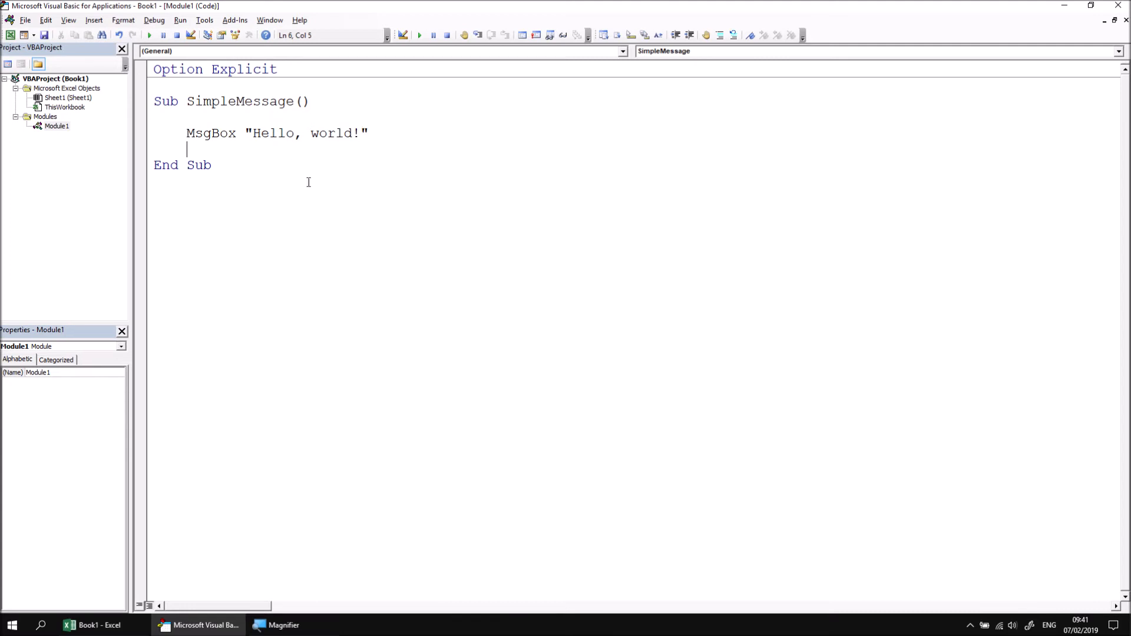
Write Sub ShowAProperty containing MsgBox ThisWorkbook.Name below the first sub
type("sub")
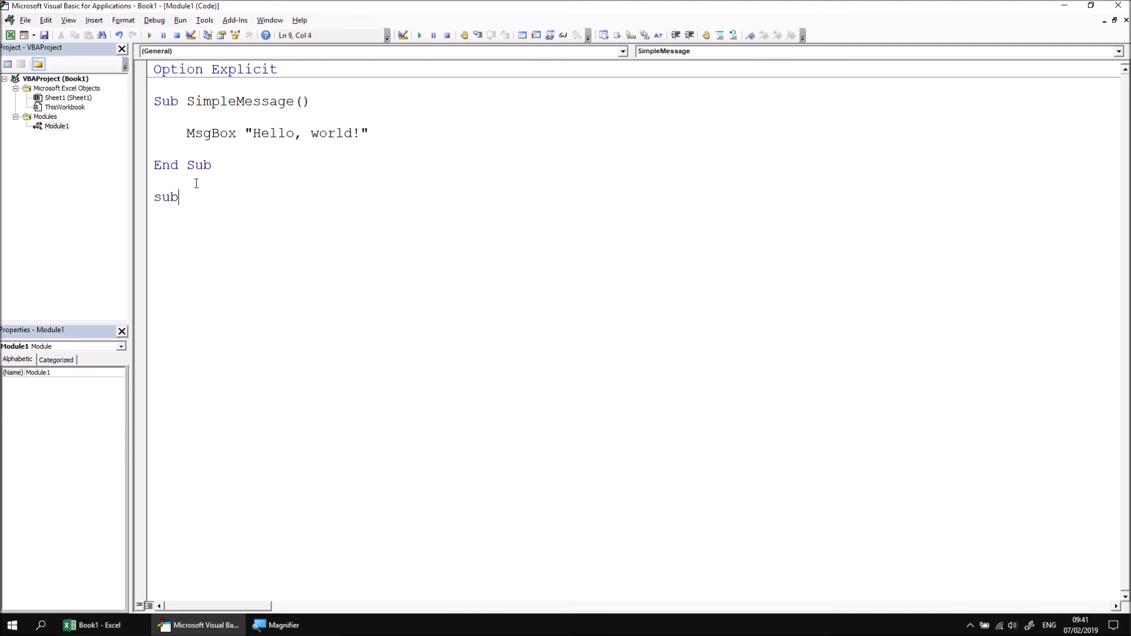
type("ShowAProperty(")
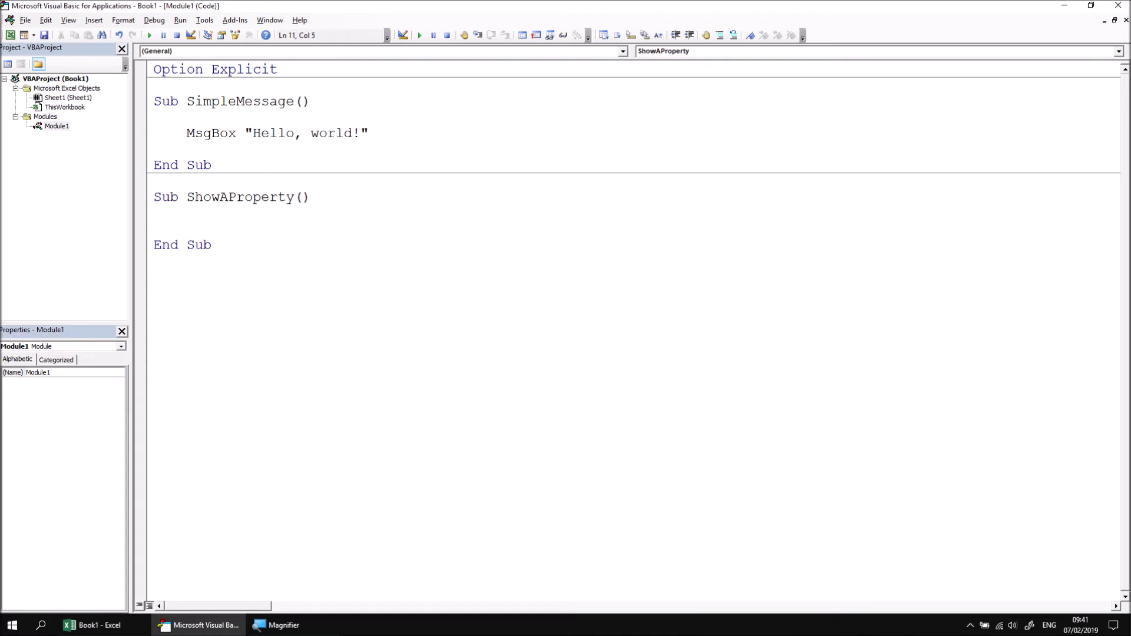
type("msgbox")
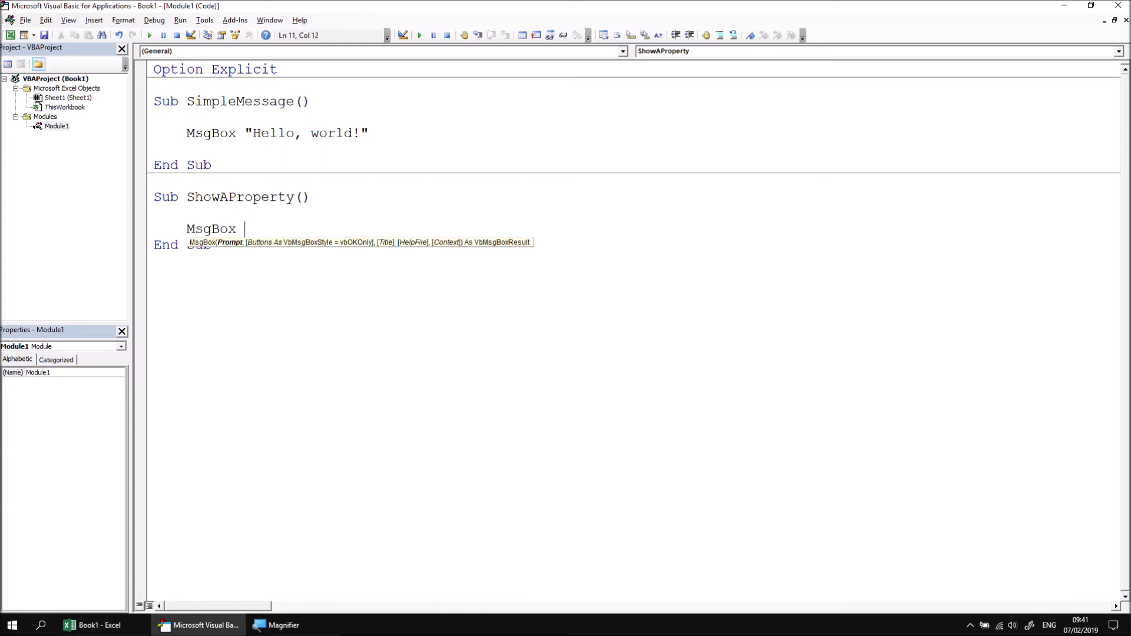
type("th")
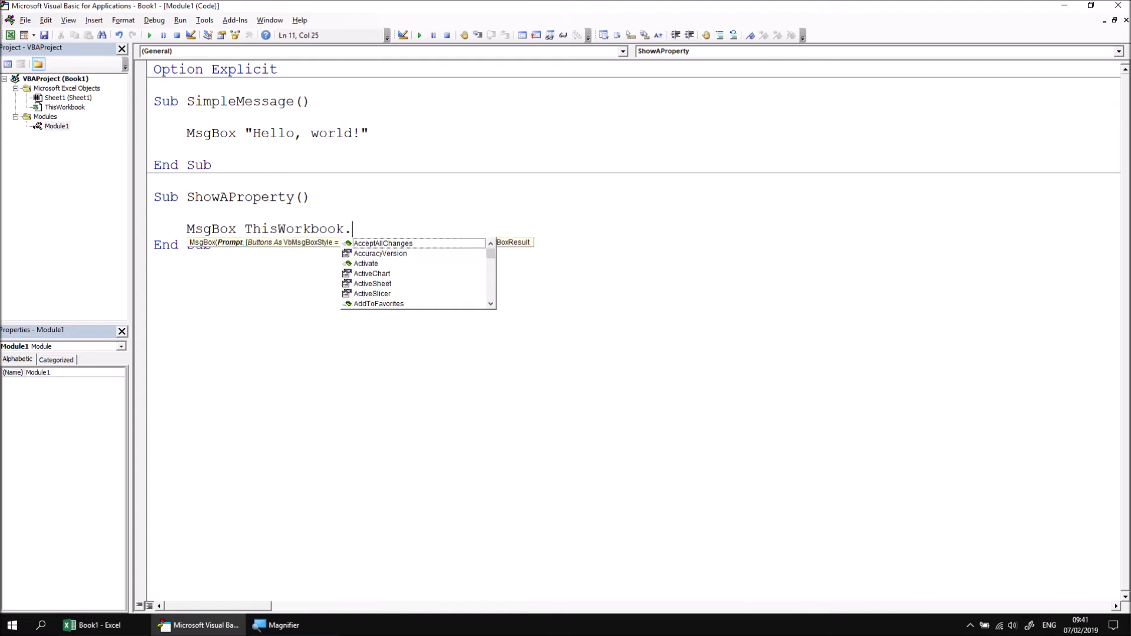
type("Name")
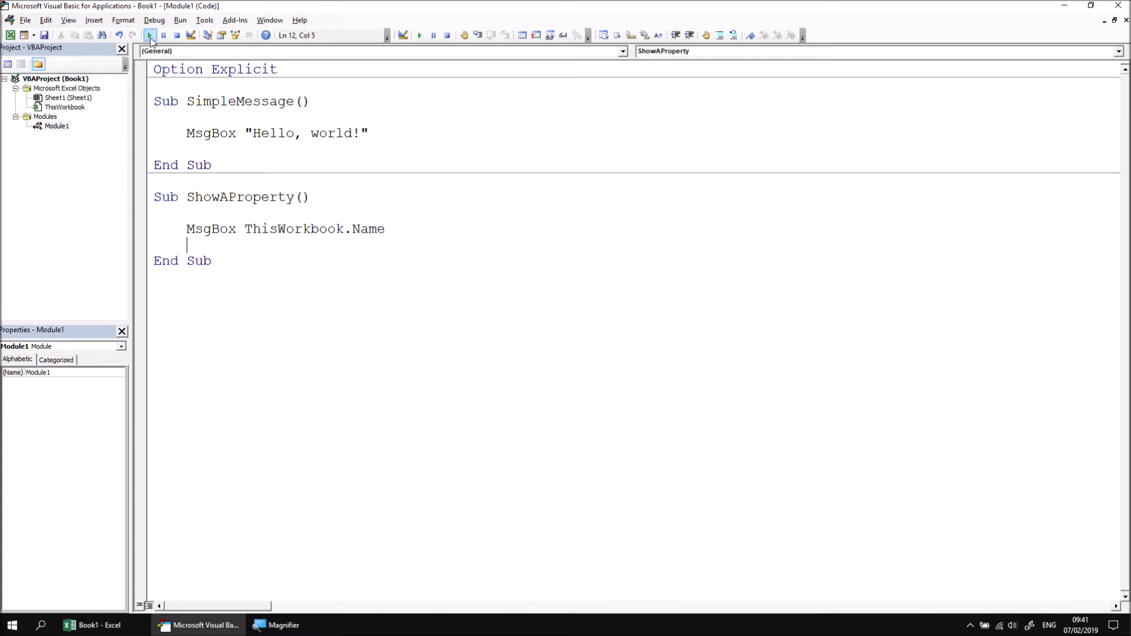
Run ShowAProperty to show the workbook name Book1, then OK the message
left_click(149, 34)
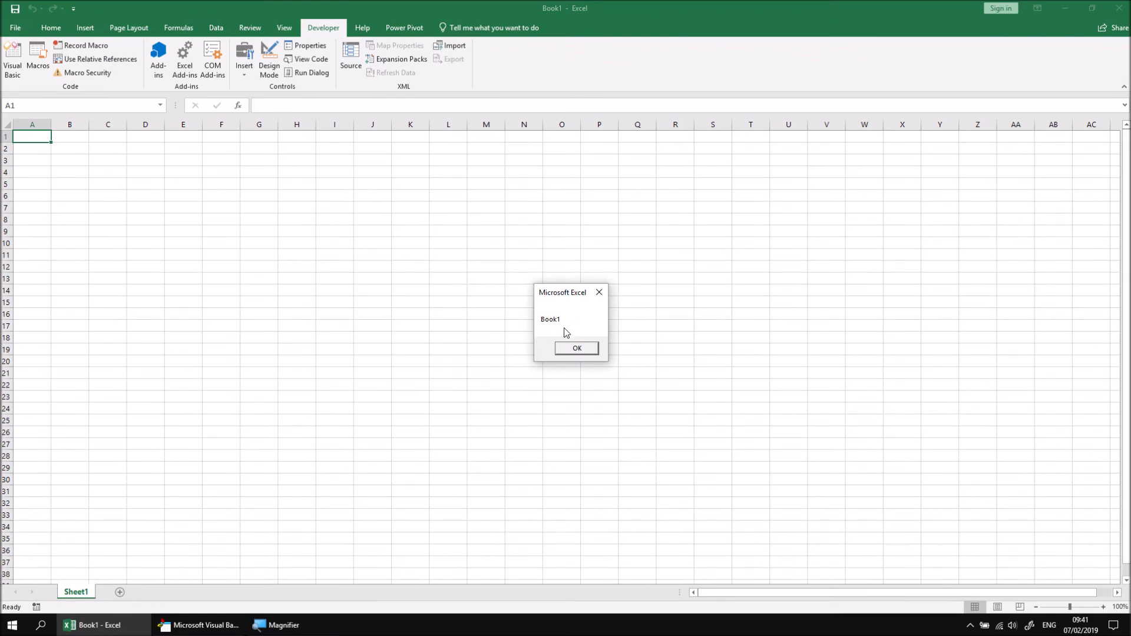
mouse_move(559, 332)
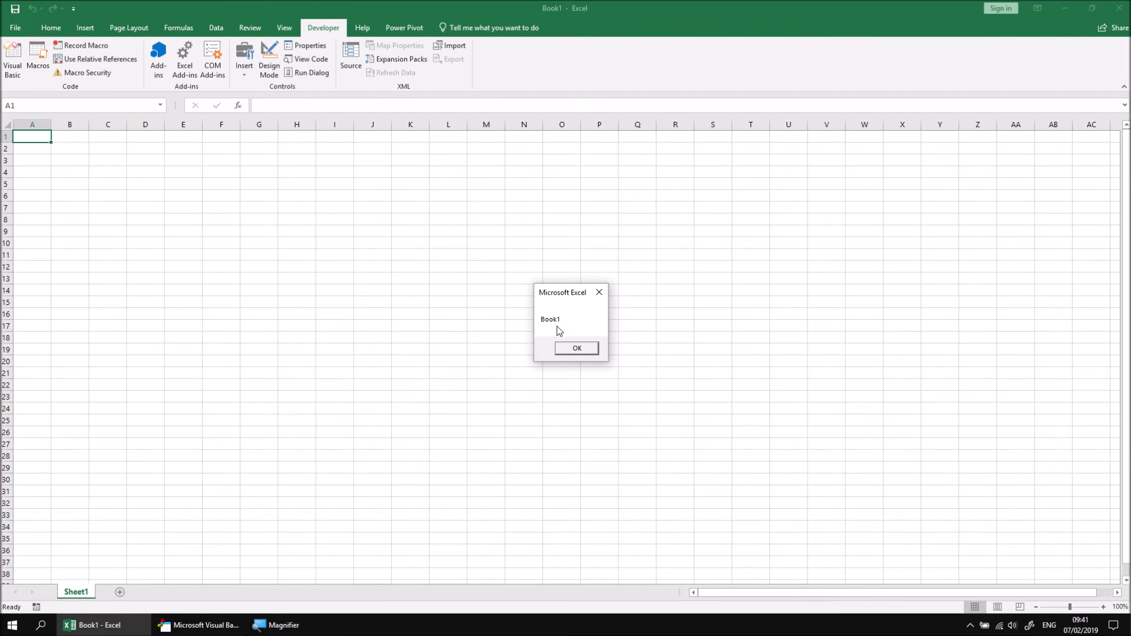
mouse_move(548, 361)
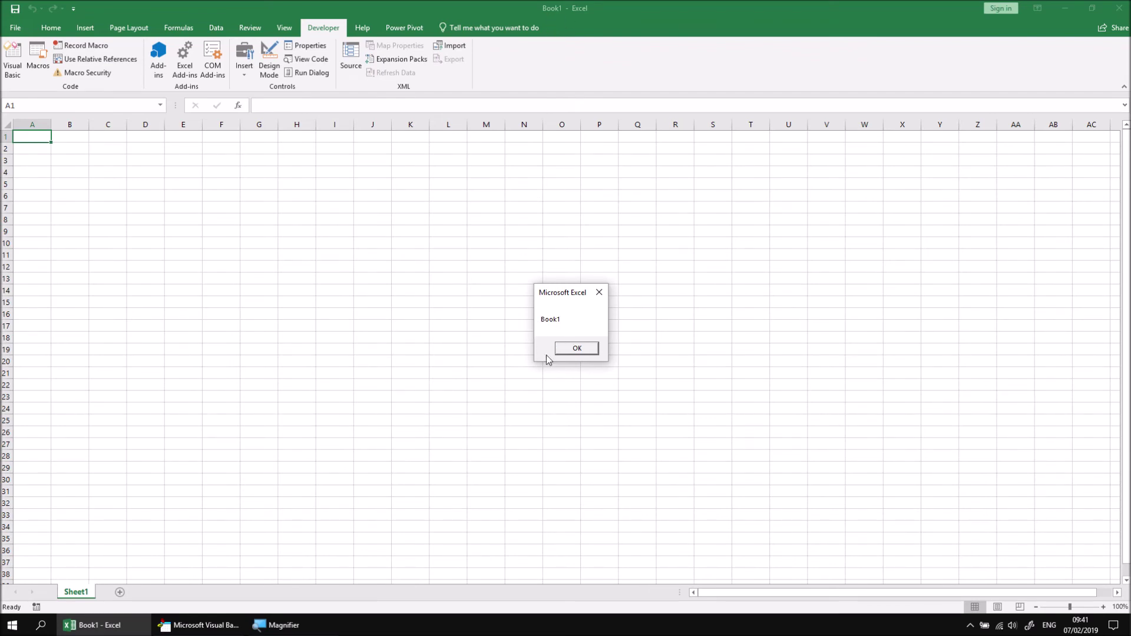
mouse_move(578, 376)
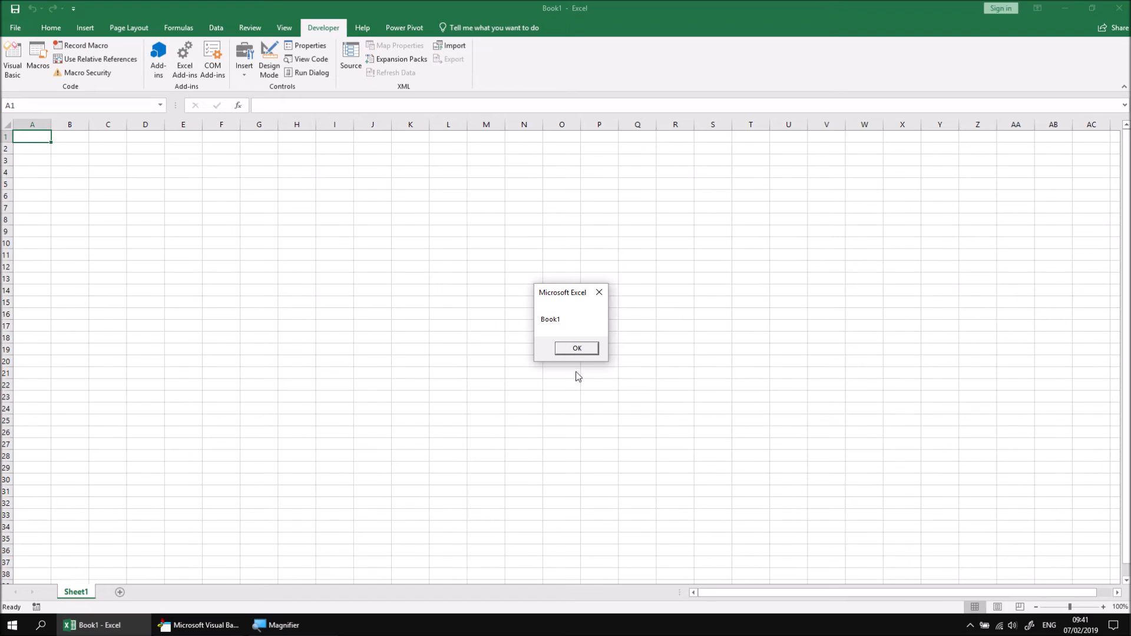
mouse_move(551, 336)
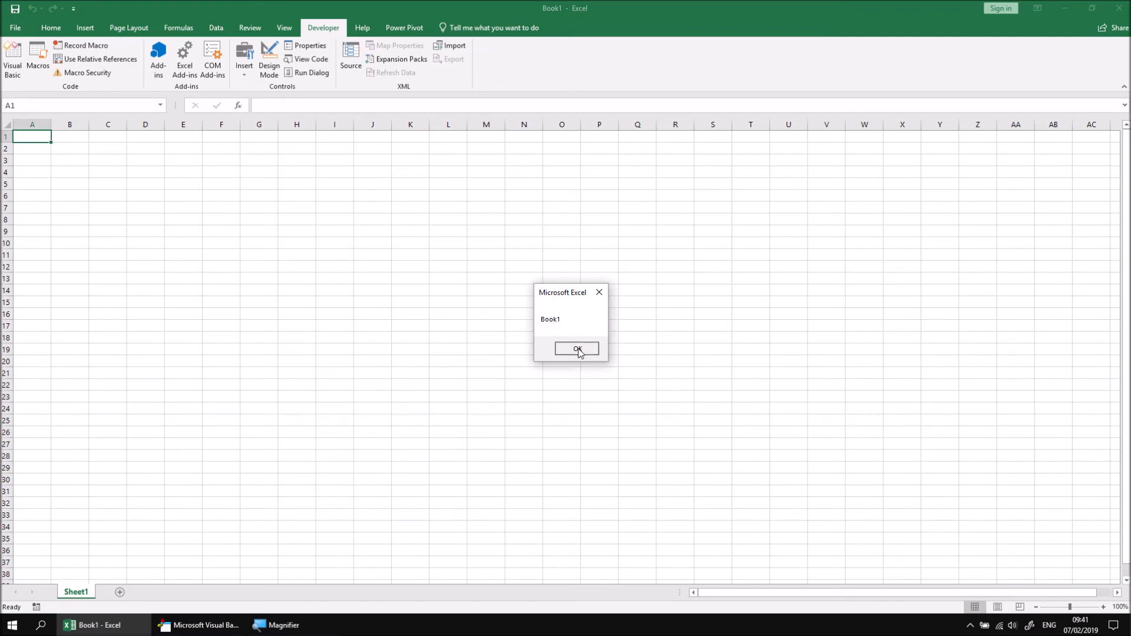
left_click(576, 351)
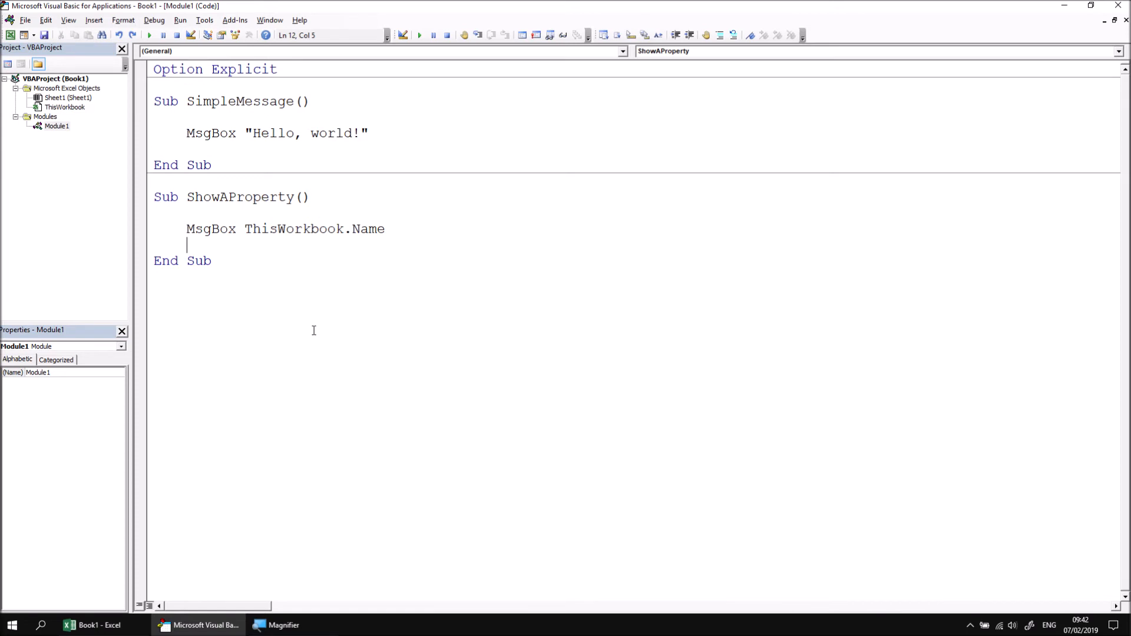
Write Sub ShowAFunction containing MsgBox Date to show today's date, 07/02/2019
type("s")
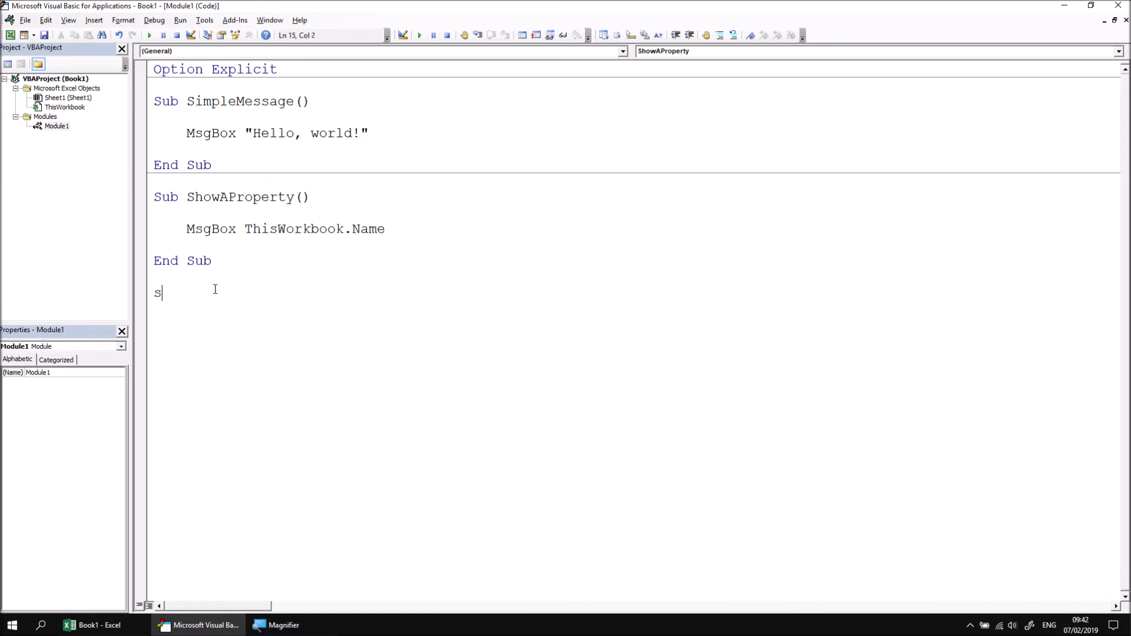
type("ub ShowA")
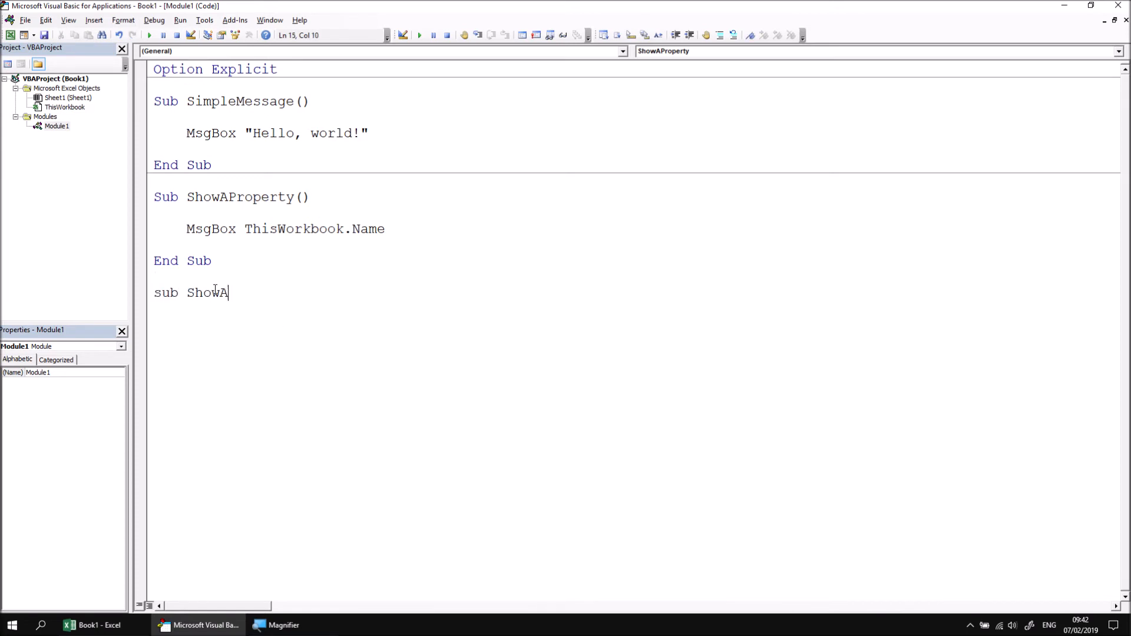
type("Function(")
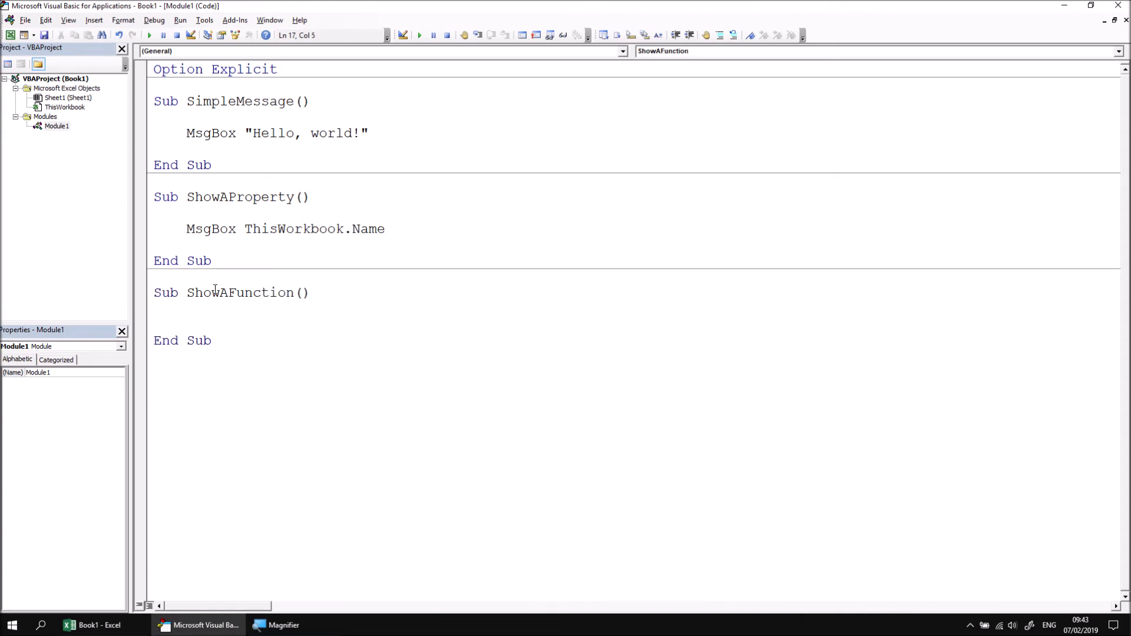
type("msgbox d")
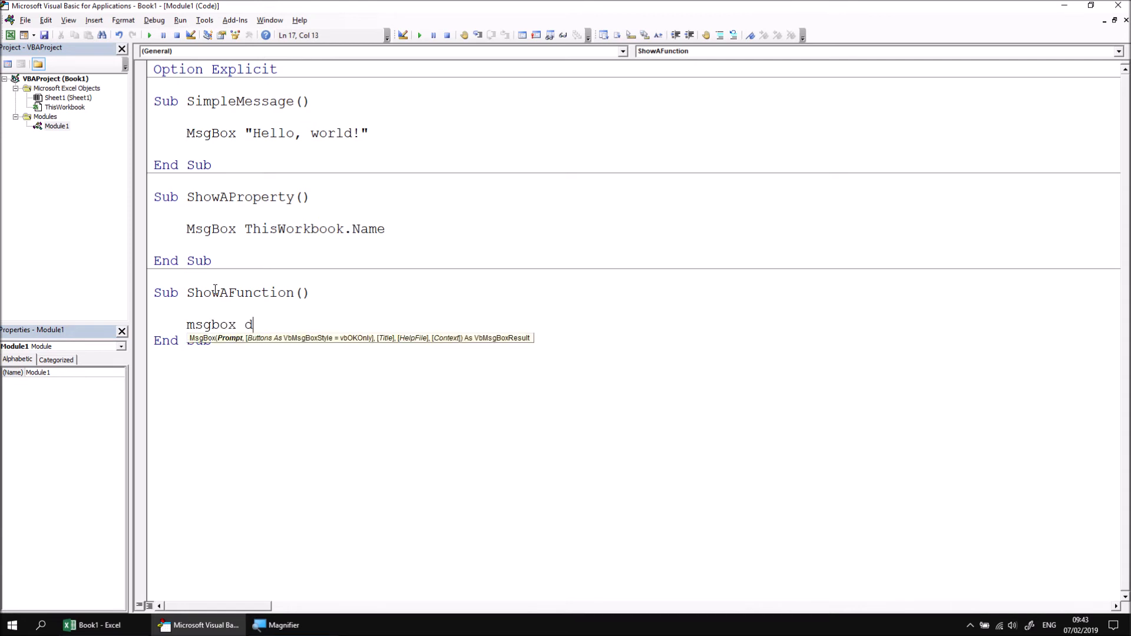
type("ate")
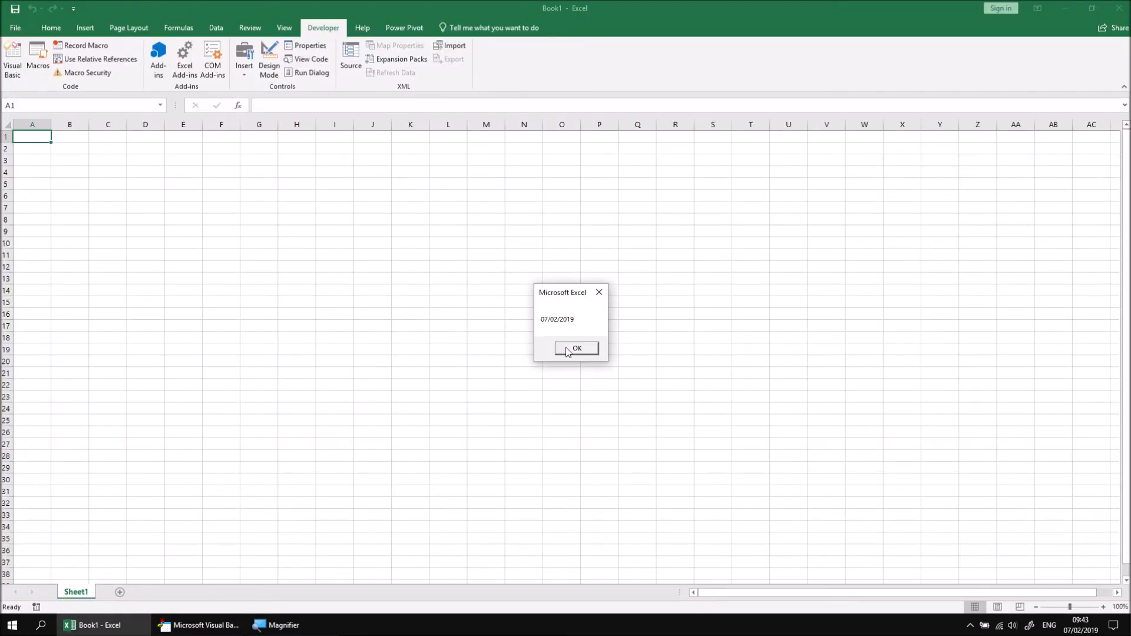
OK the date message and change the line to MsgBox "The date is " & Date
left_click(576, 349)
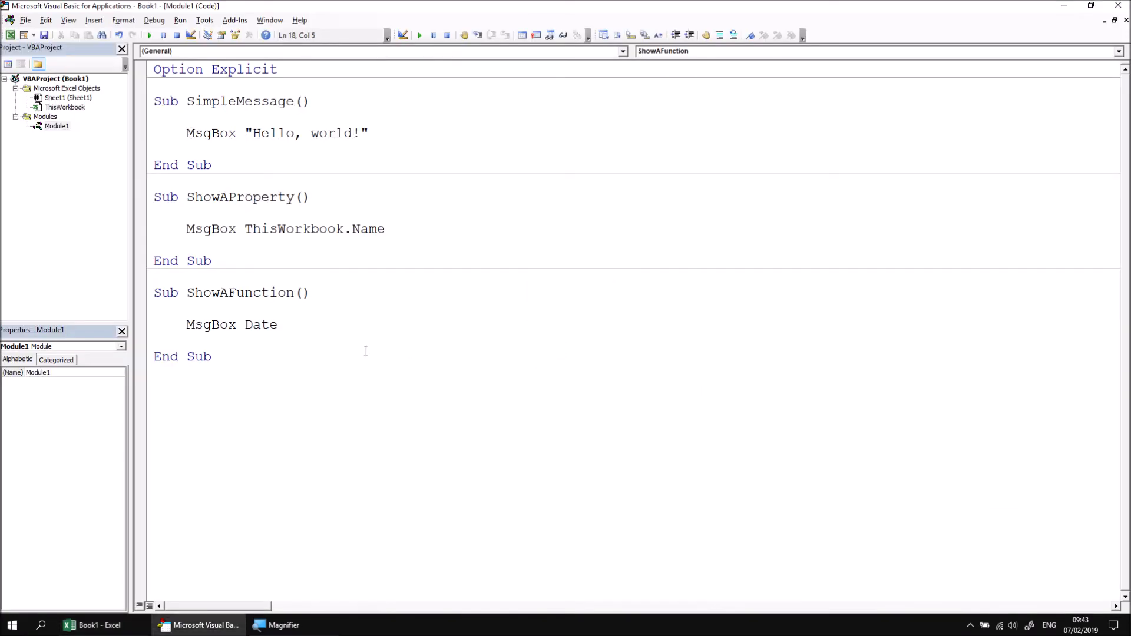
mouse_move(246, 325)
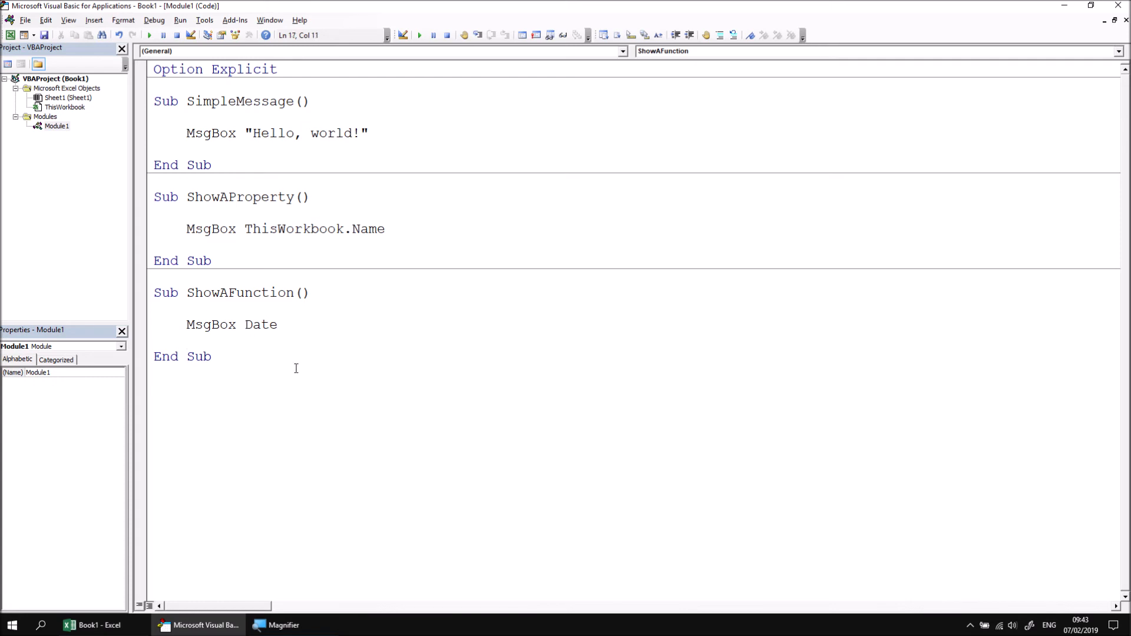
type("\"")
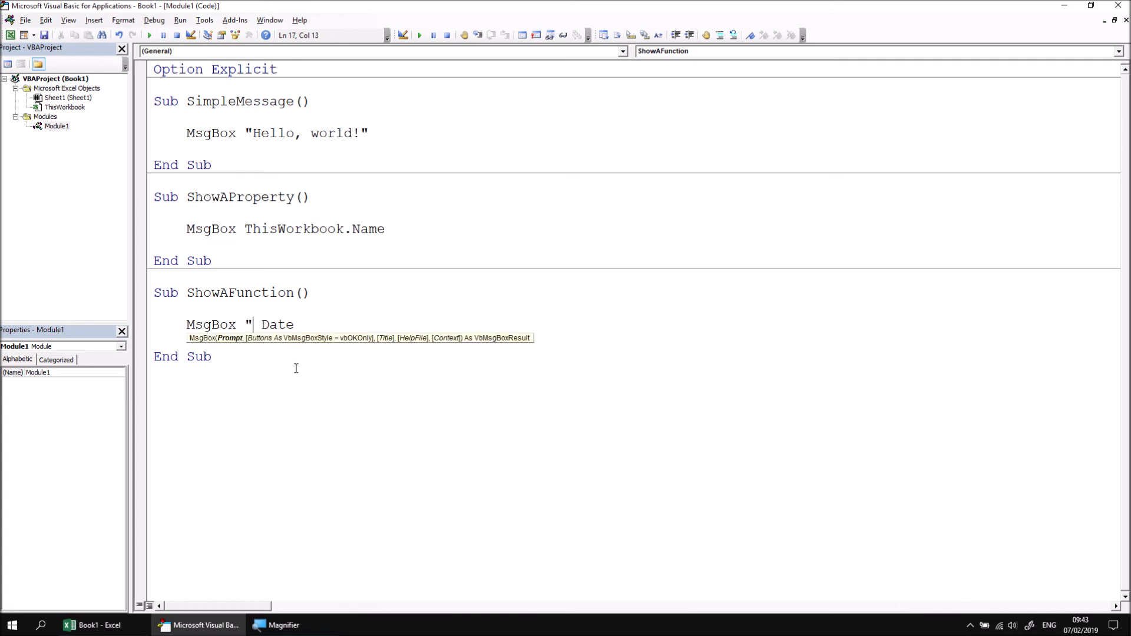
type("T")
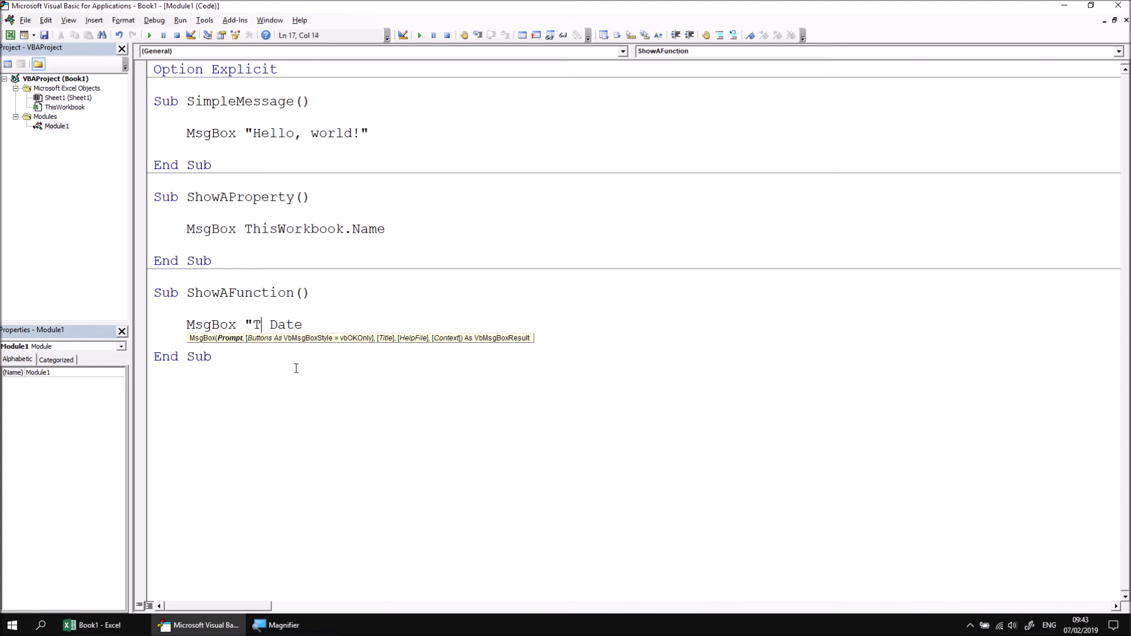
type("he date is")
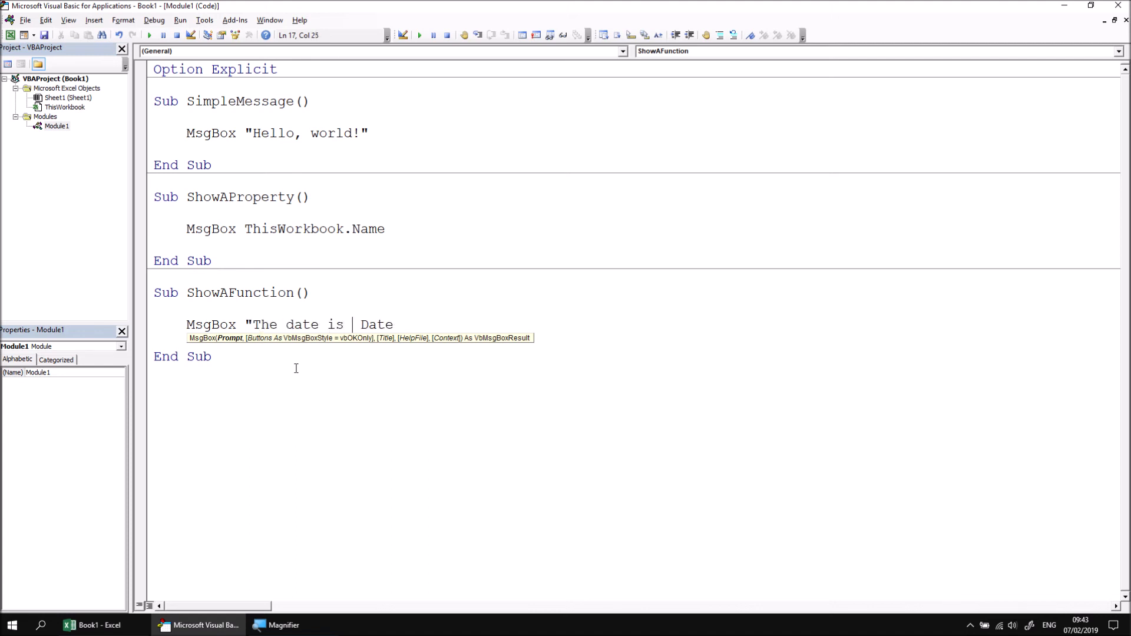
type("\"")
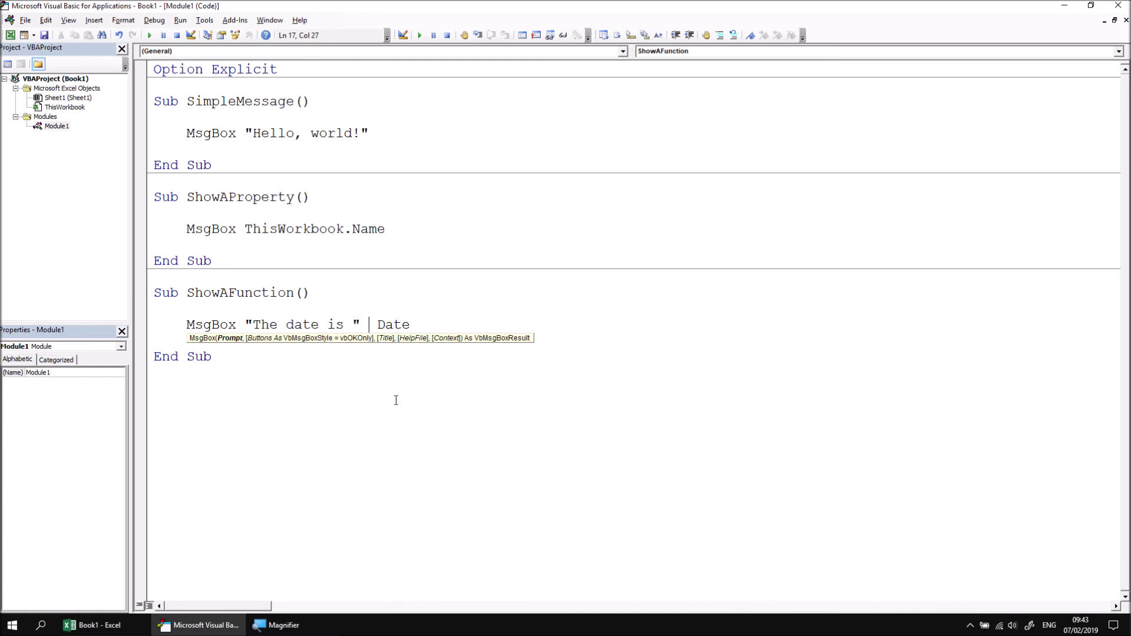
type("&")
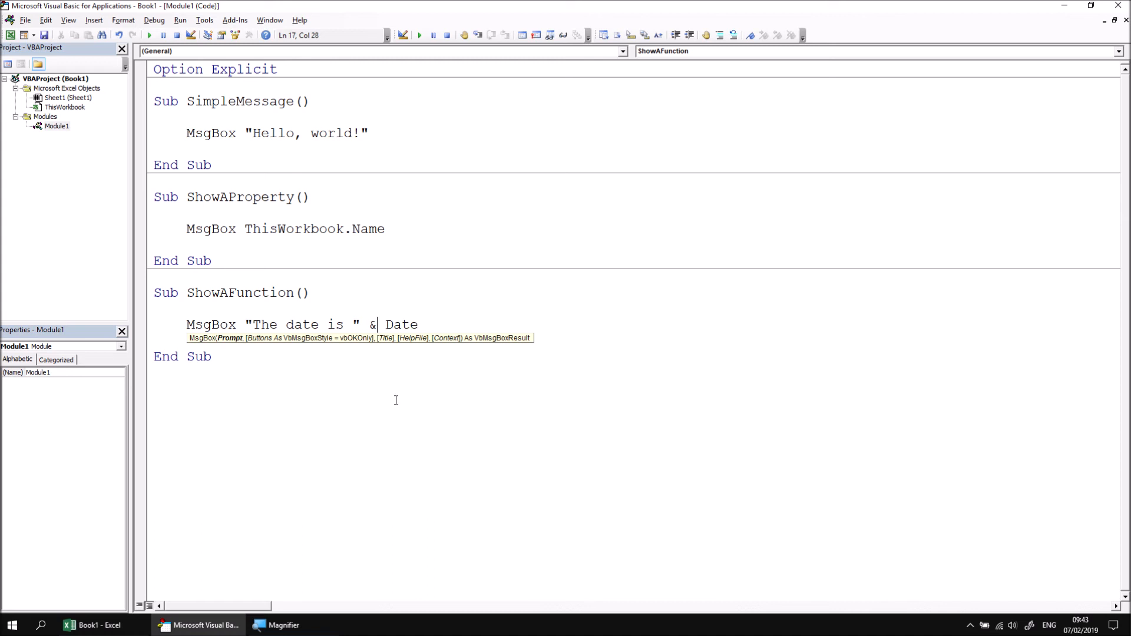
mouse_move(271, 357)
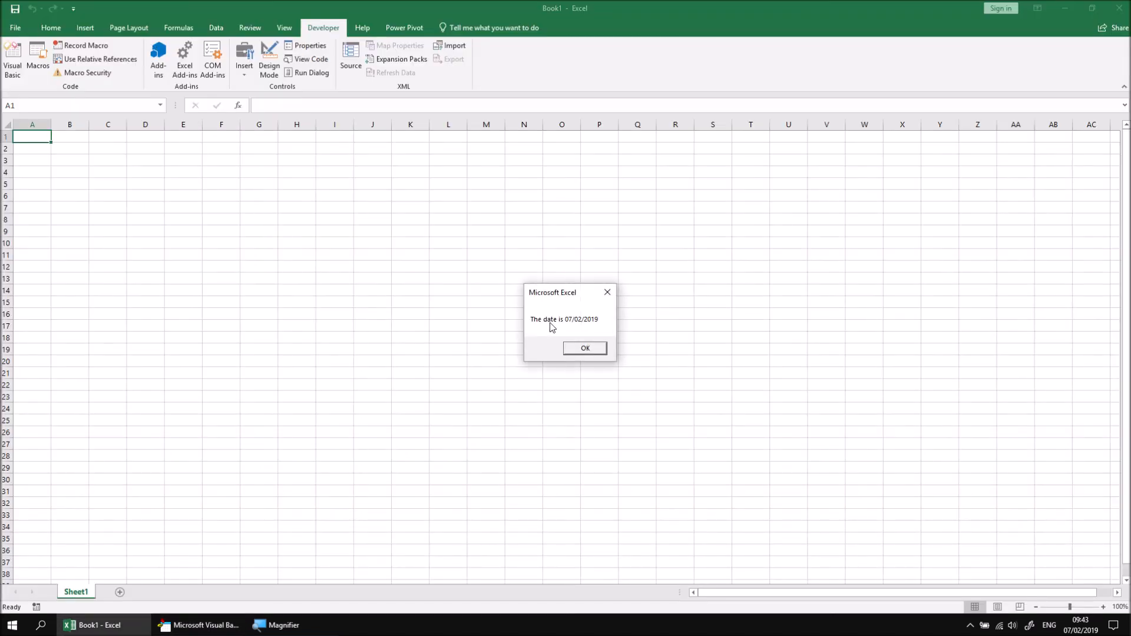
mouse_move(598, 331)
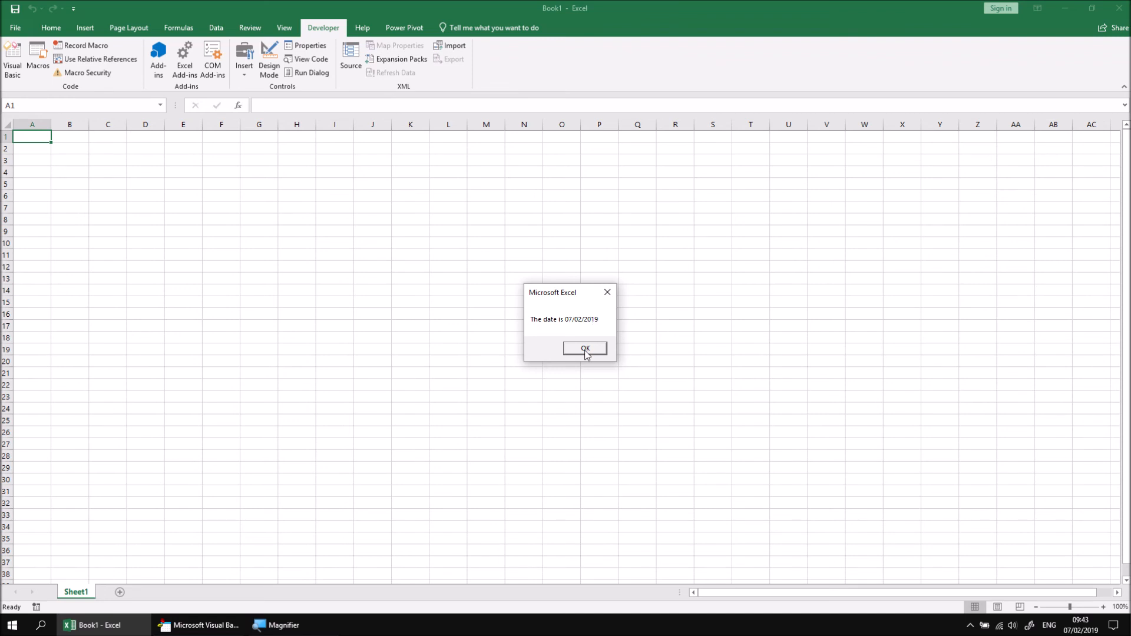
OK the message reading The date is 07/02/2019 and return to the code
left_click(585, 349)
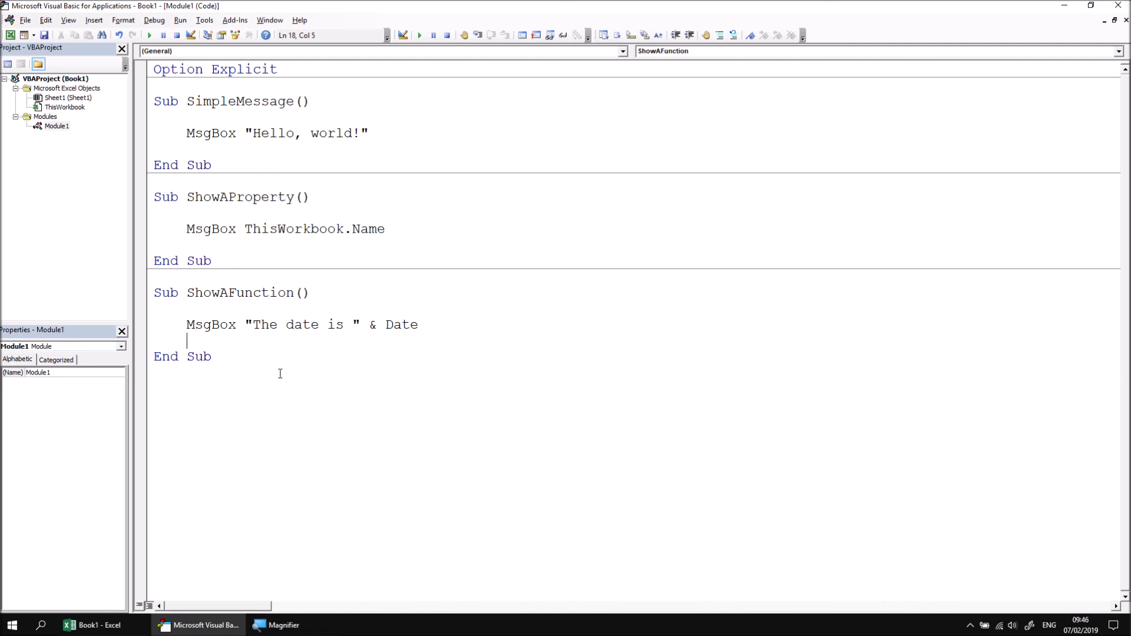
mouse_move(273, 369)
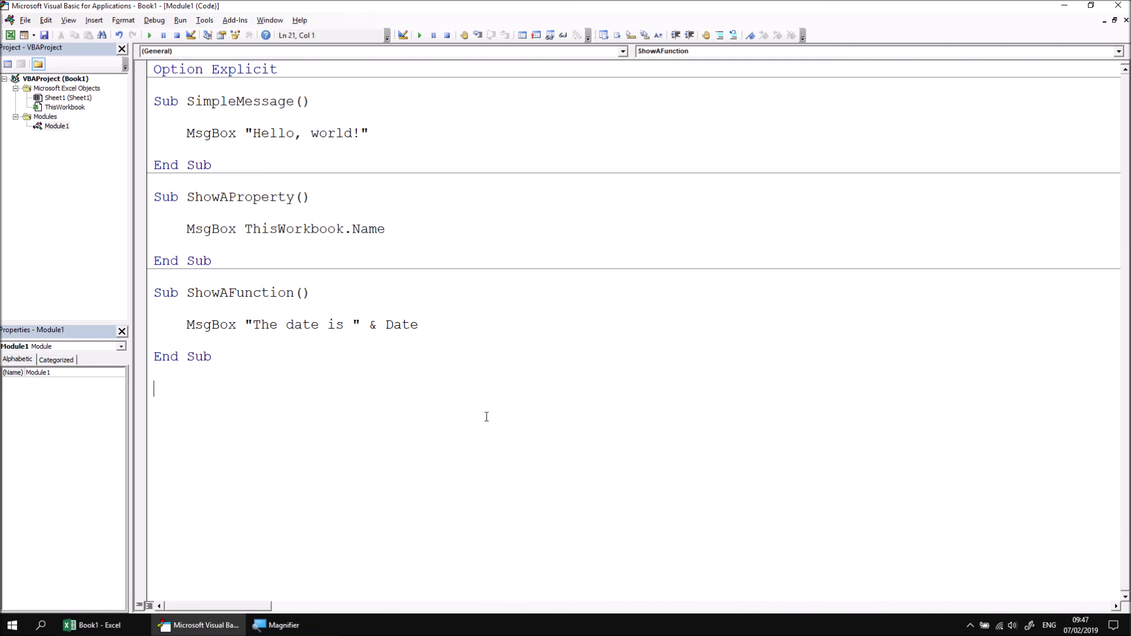
Create Sub UsingVariables and declare Dim MyMsg As String inside it
type("sub Using")
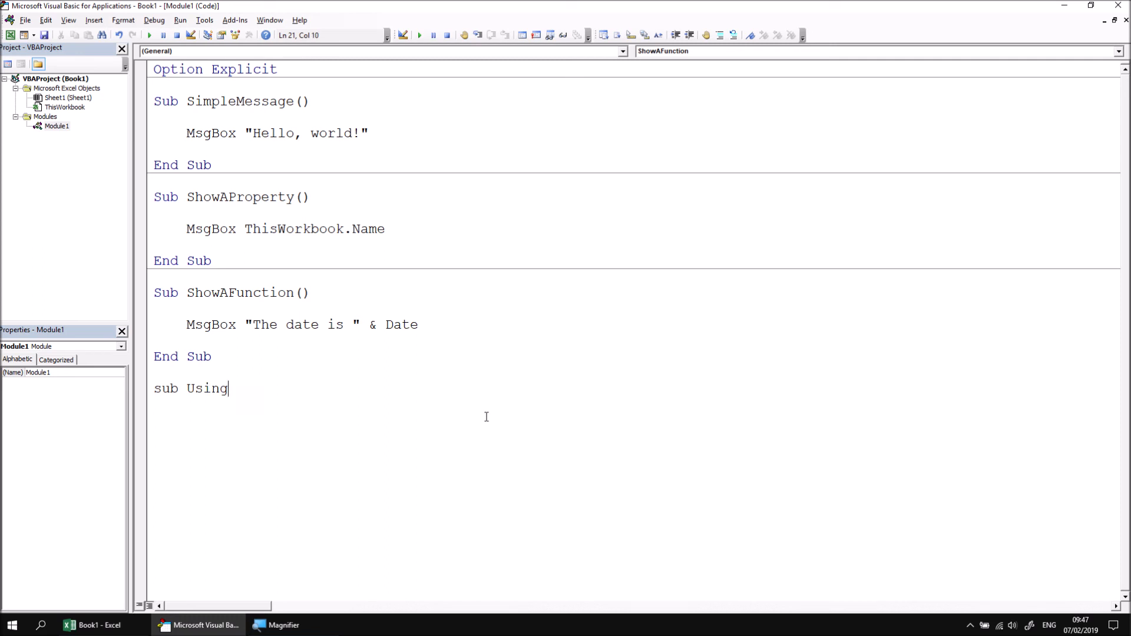
type("Variable")
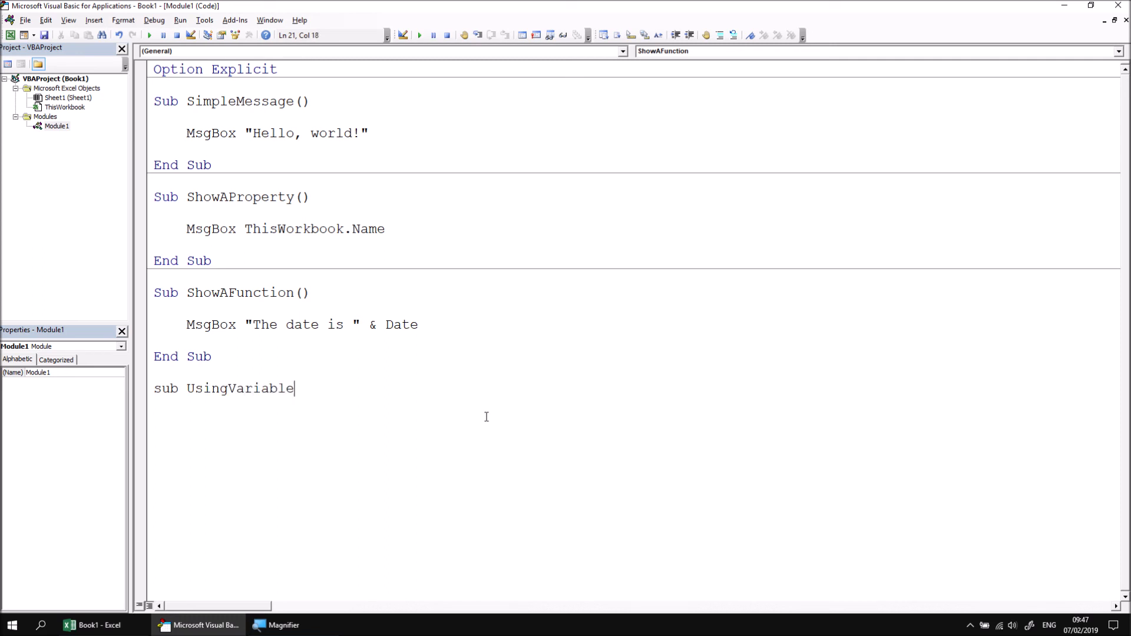
key("Return")
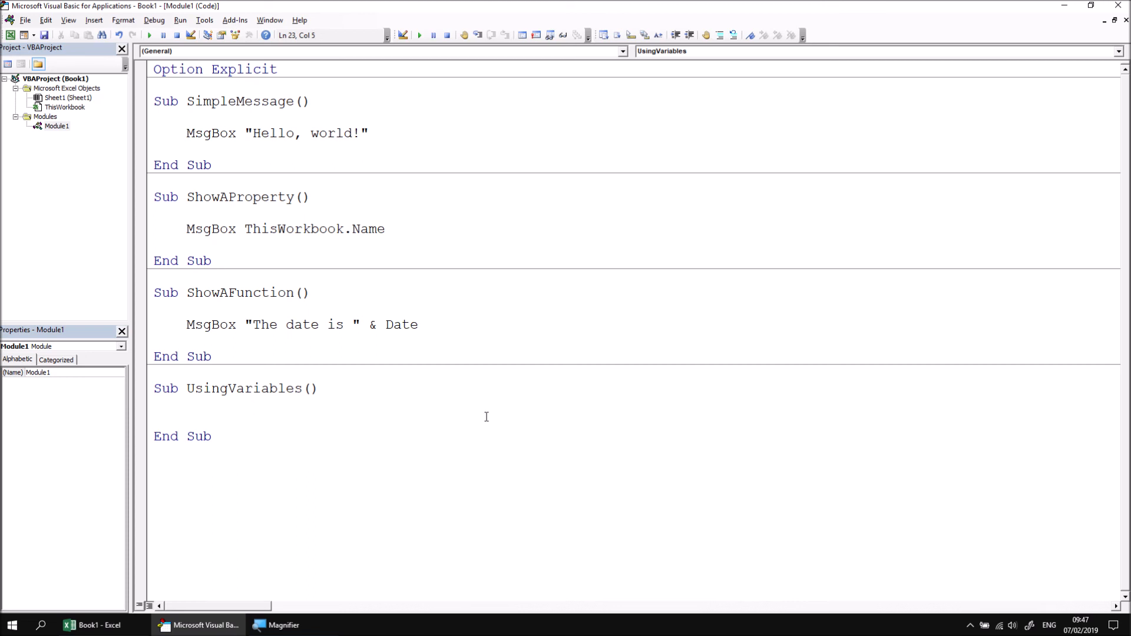
type("dim MyMs")
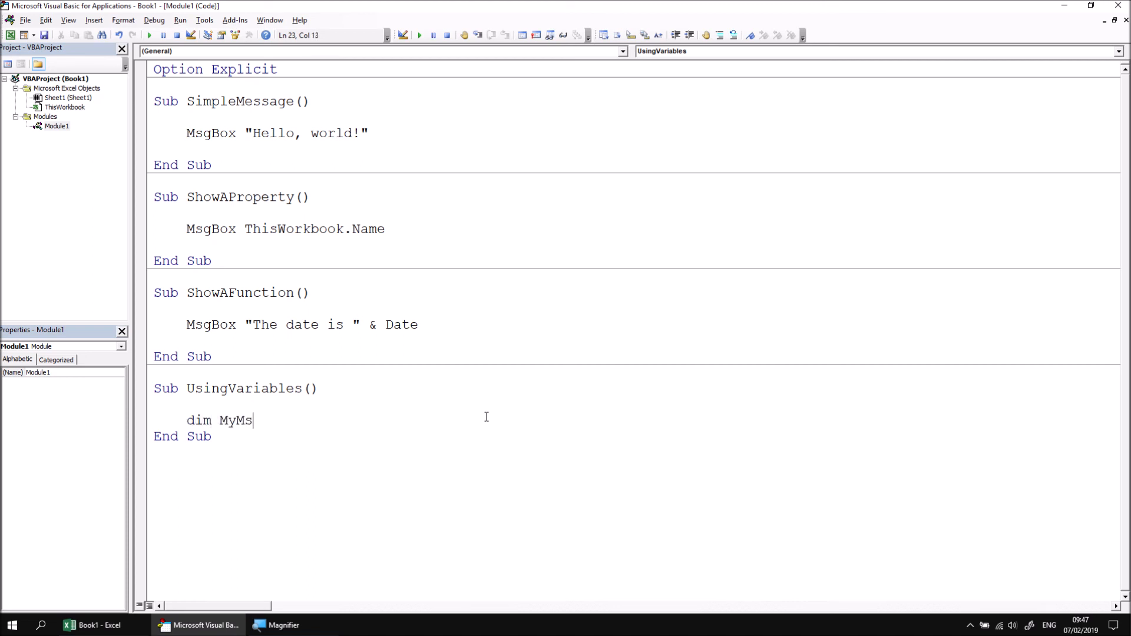
type("g as")
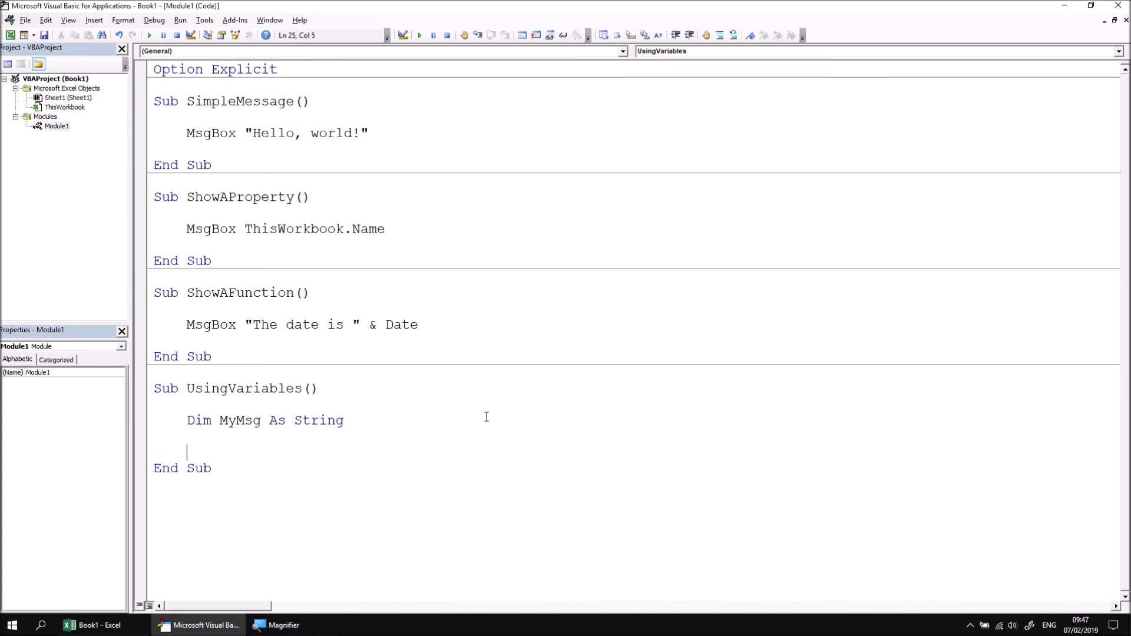
Set MyMsg = "The current user is " & Environ("UserName")
type("m")
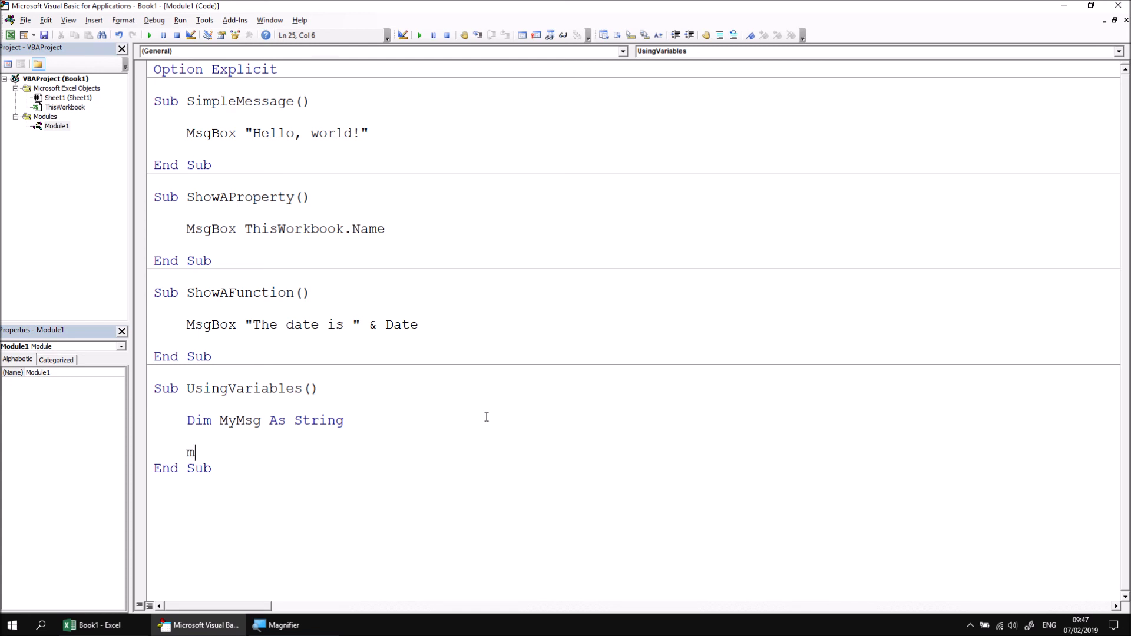
type("ymsg")
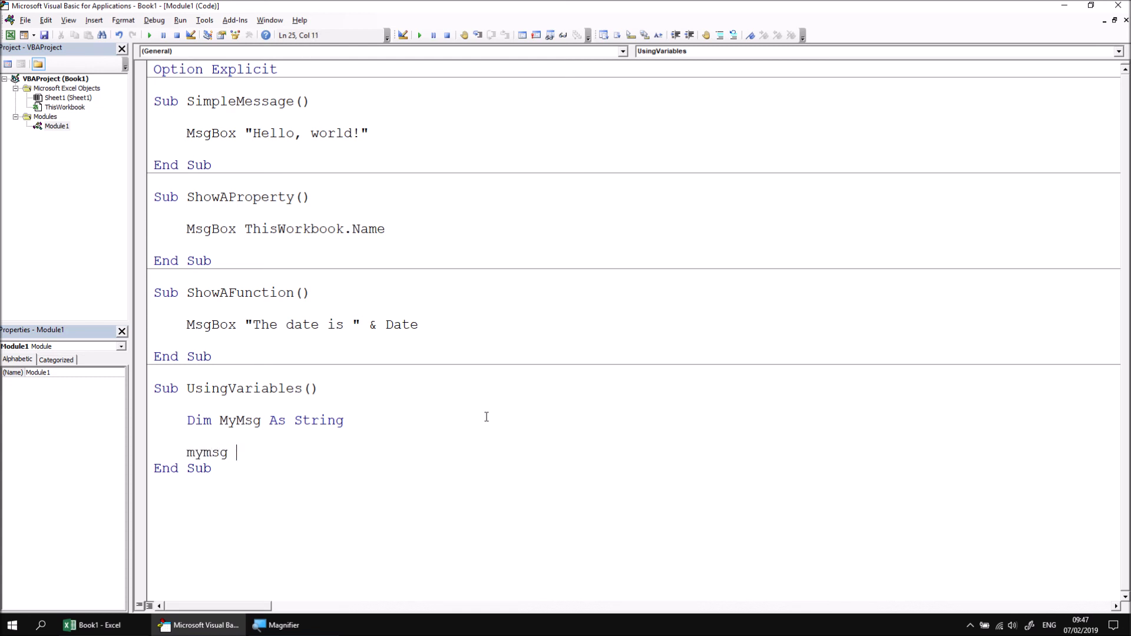
type("= \"")
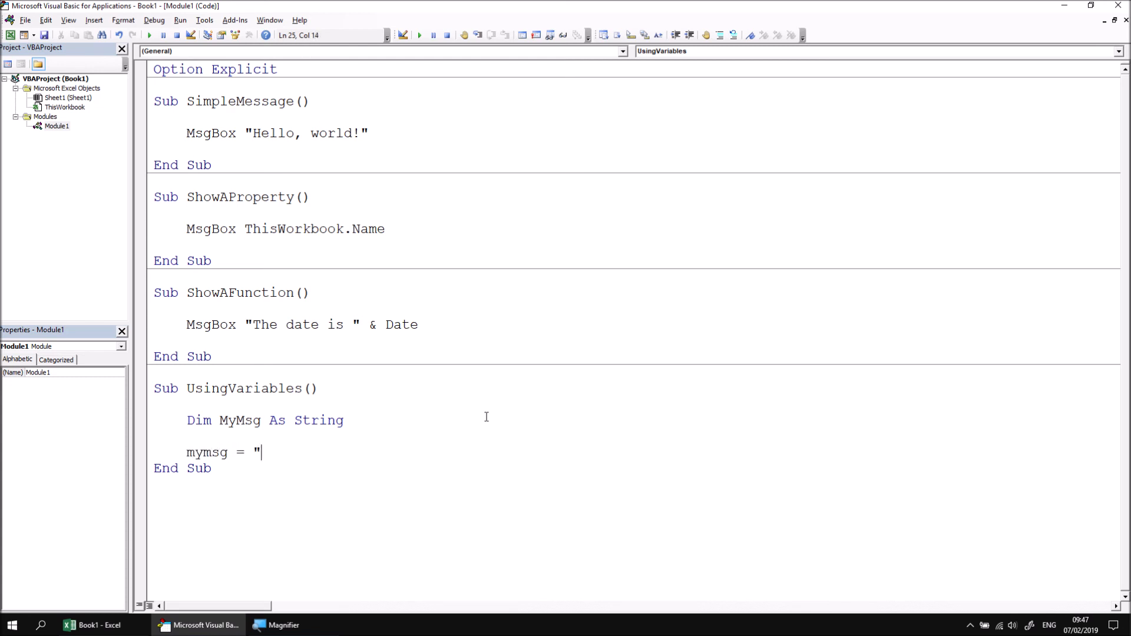
type("The current user")
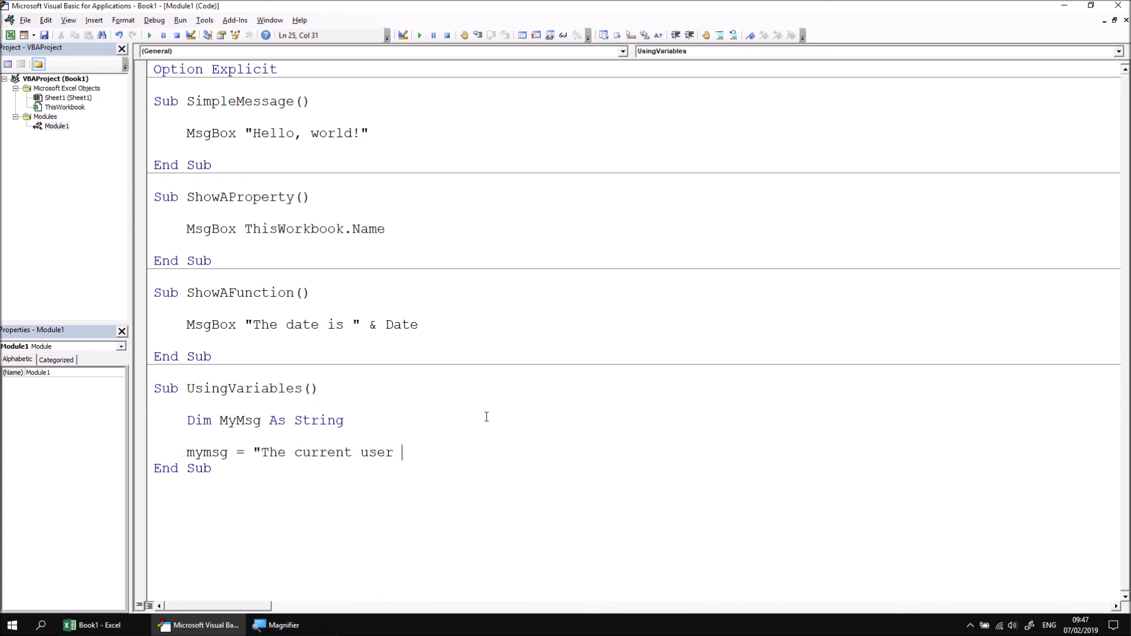
type("is \"")
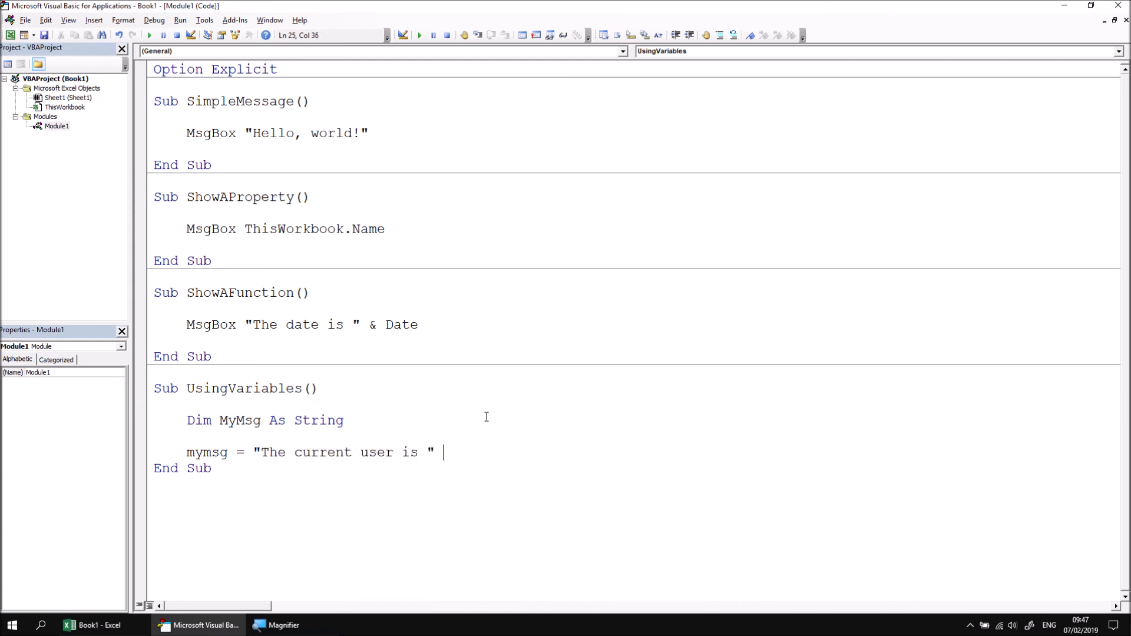
type("&")
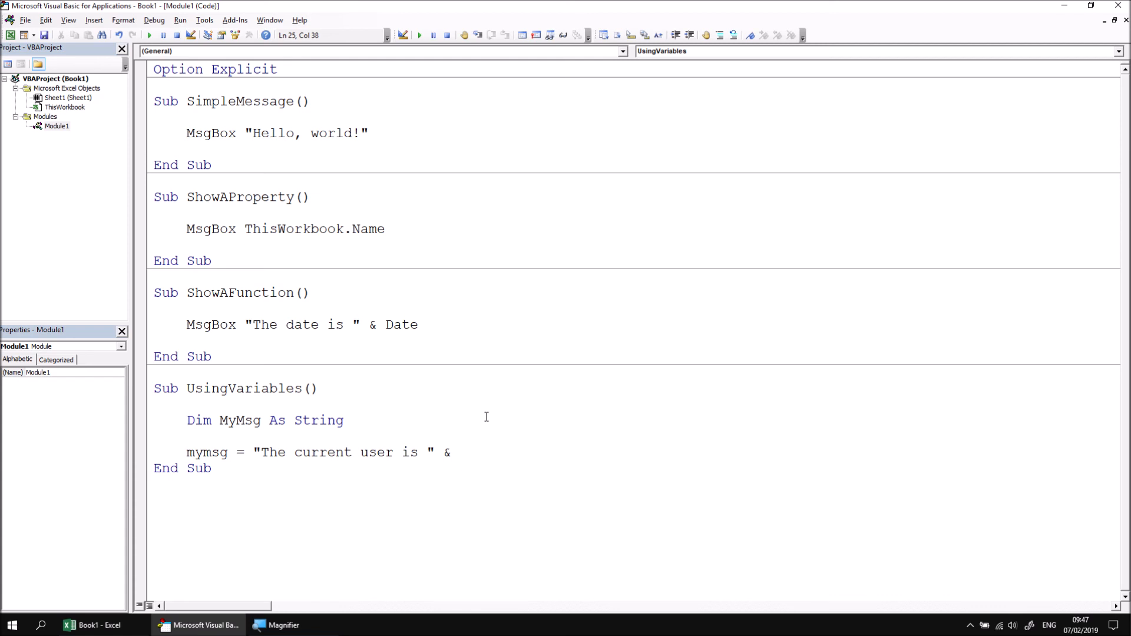
type("env")
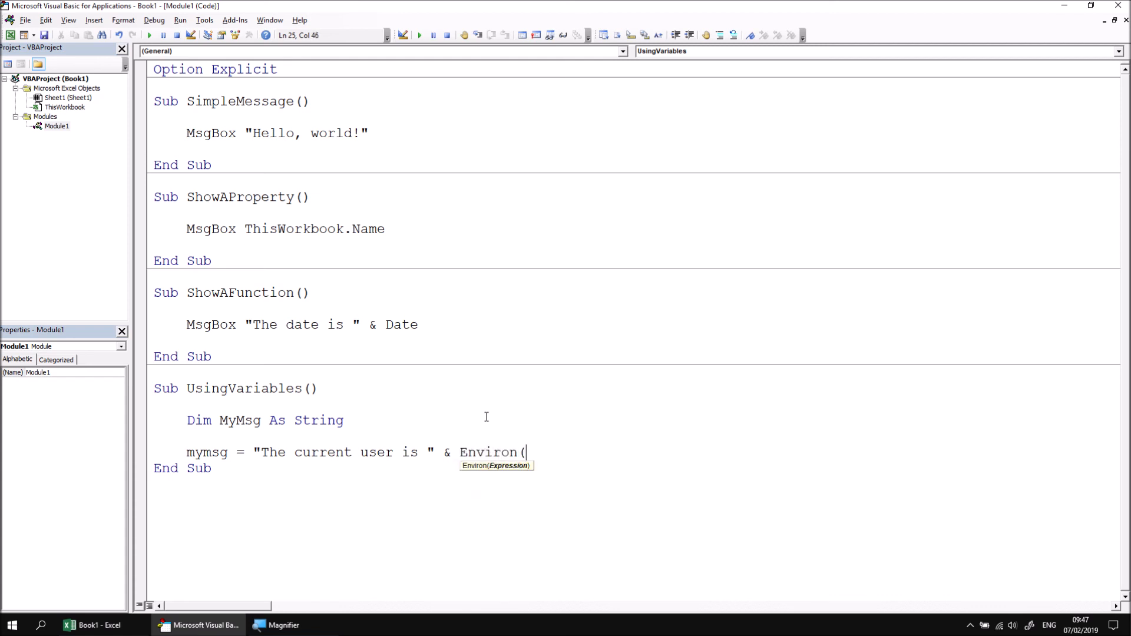
type("\"")
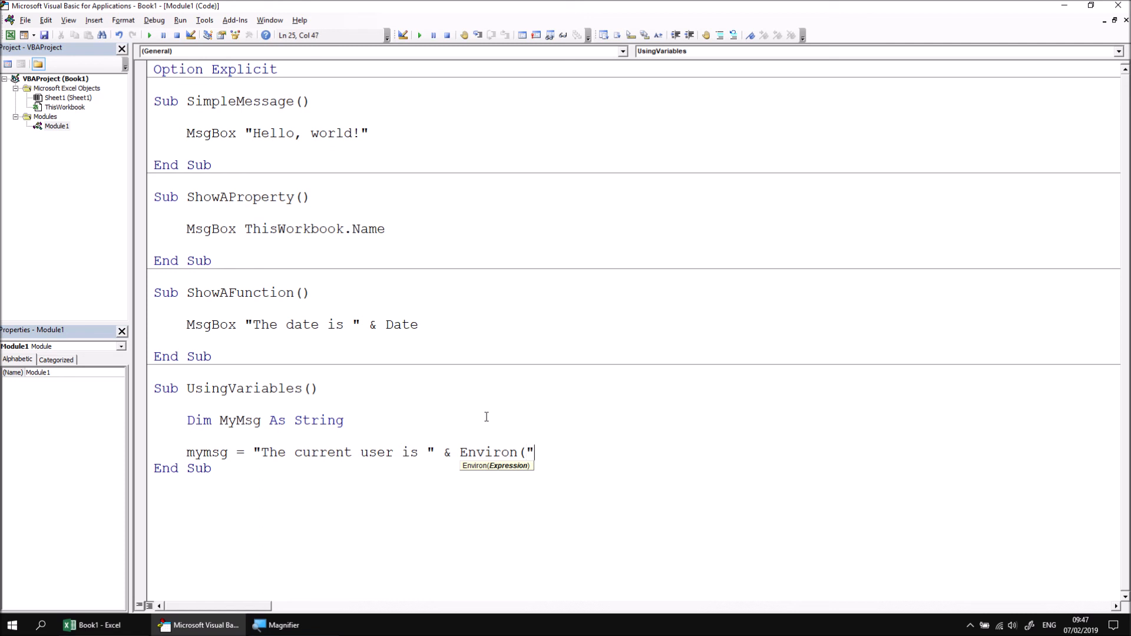
type("UserName\")")
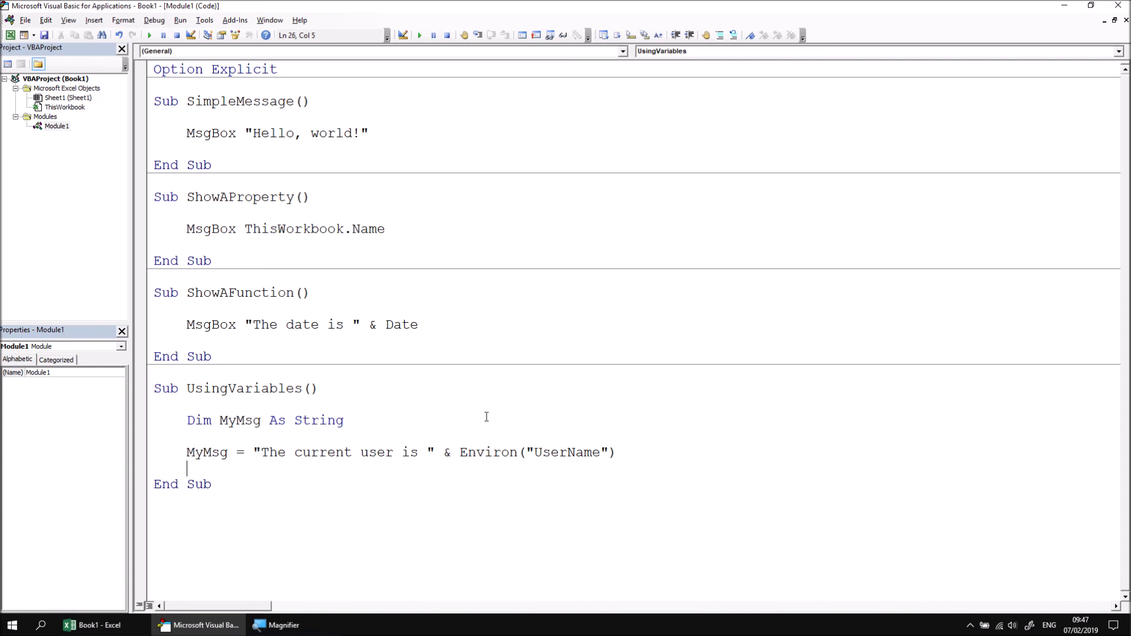
Add MsgBox MyMsg to UsingVariables, run it, and dismiss the user-name message box
key("Return")
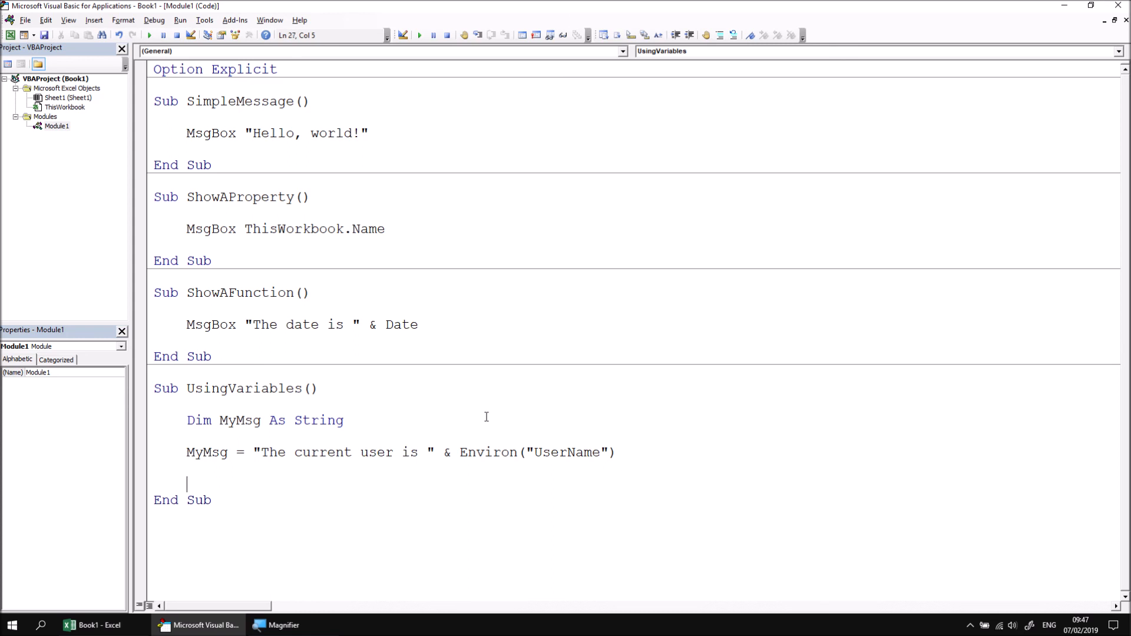
type("MsgBox")
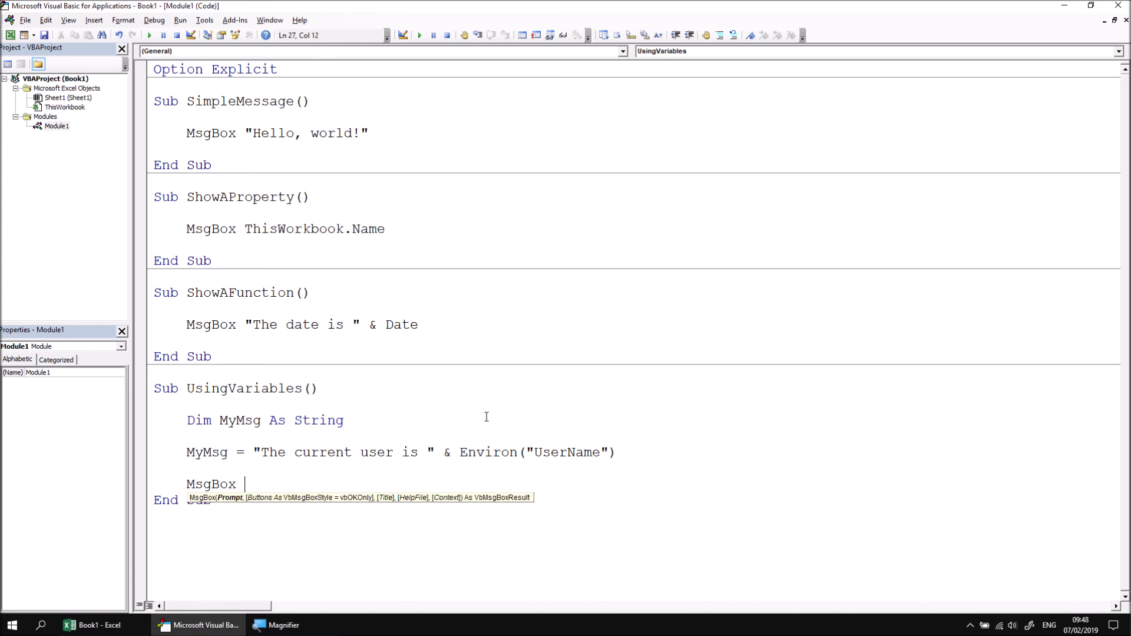
type("m")
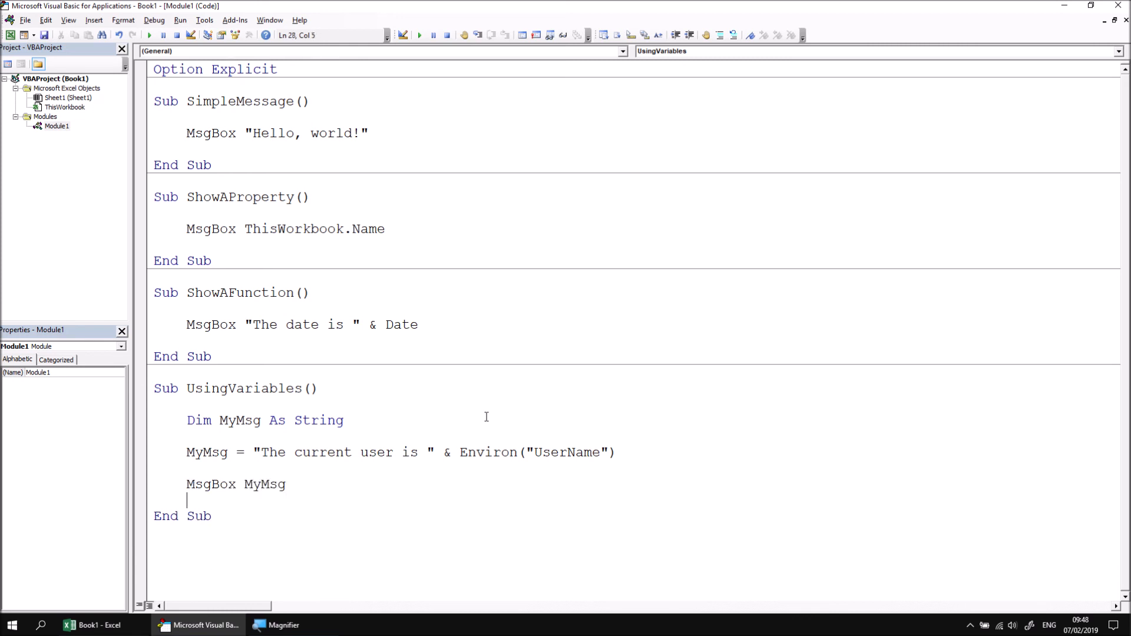
mouse_move(253, 175)
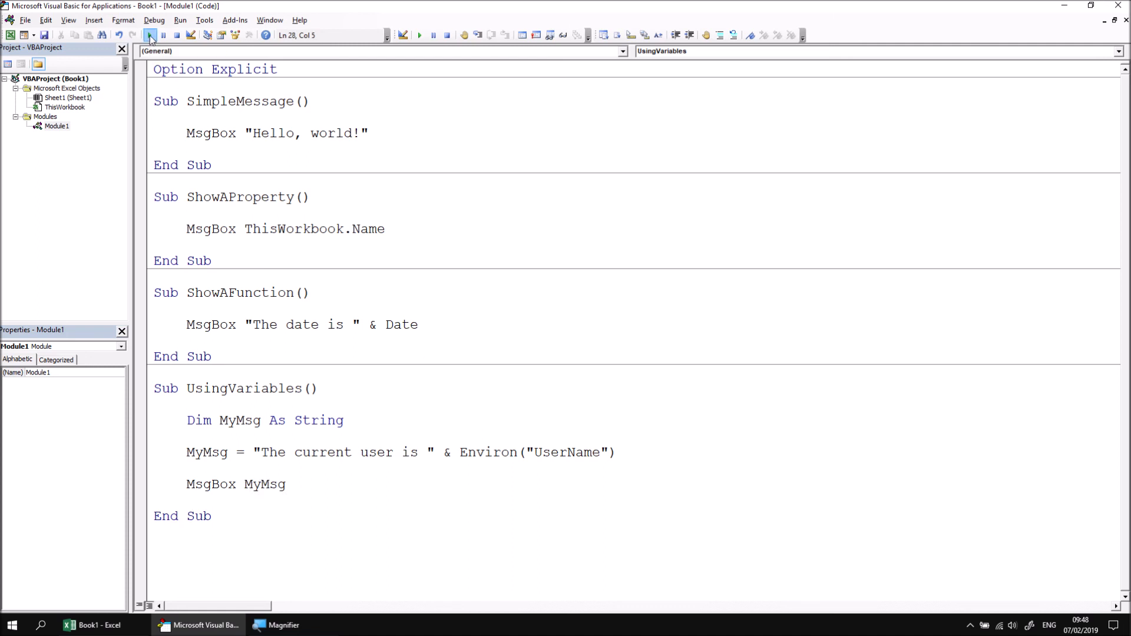
left_click(150, 35)
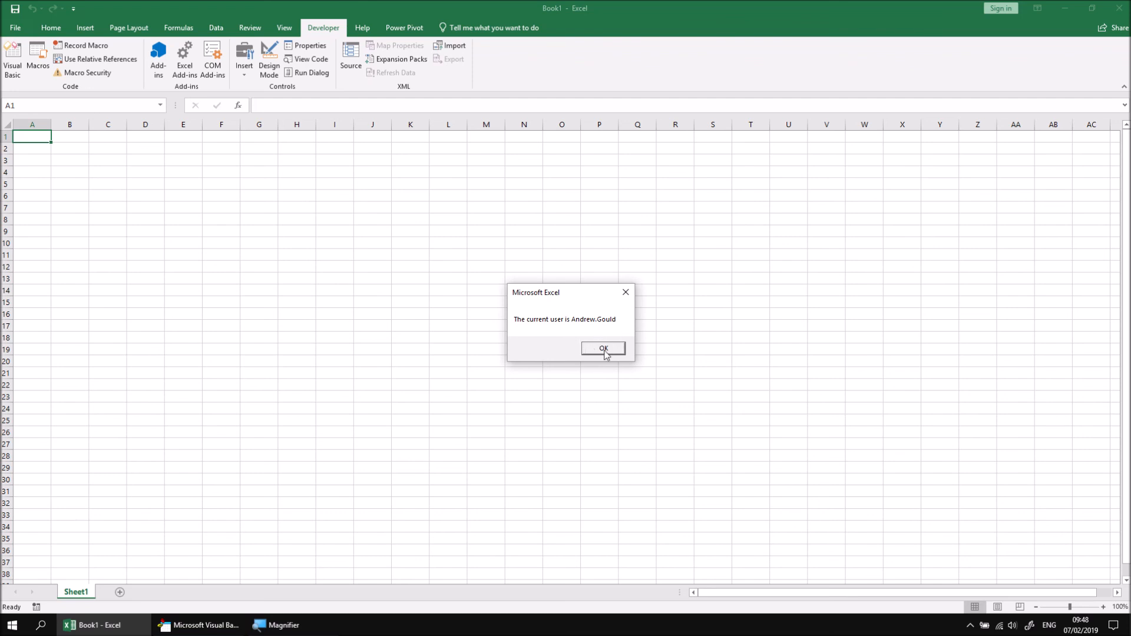
left_click(604, 349)
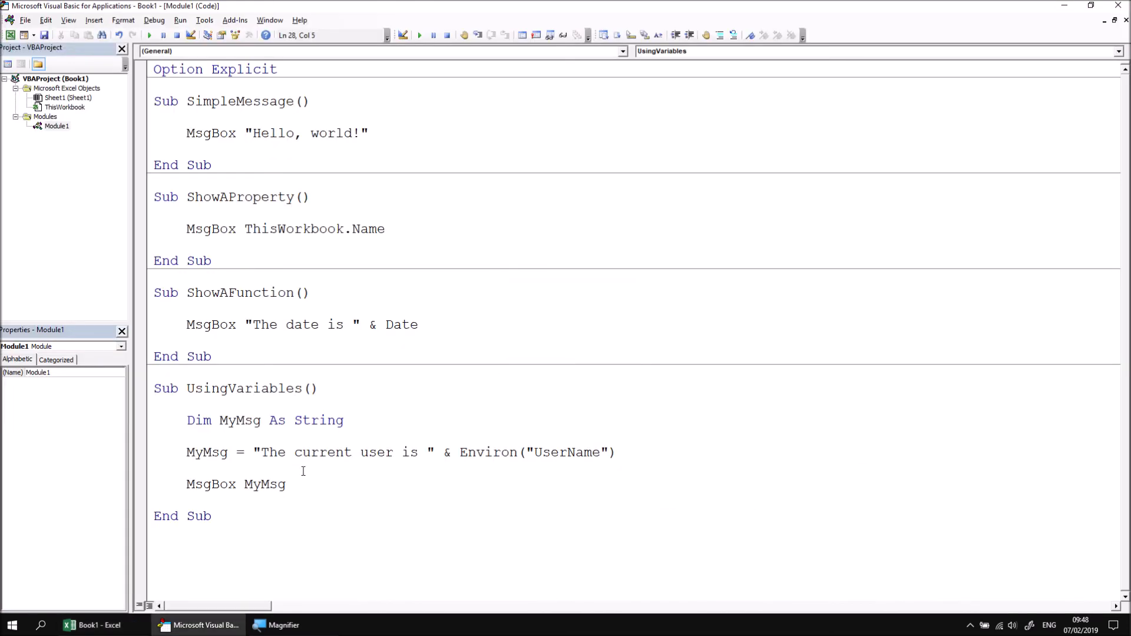